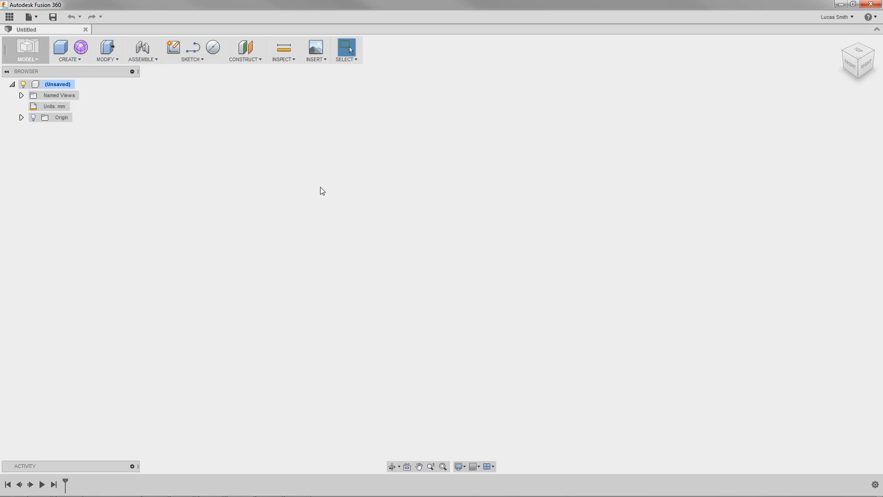
mouse_move(128, 102)
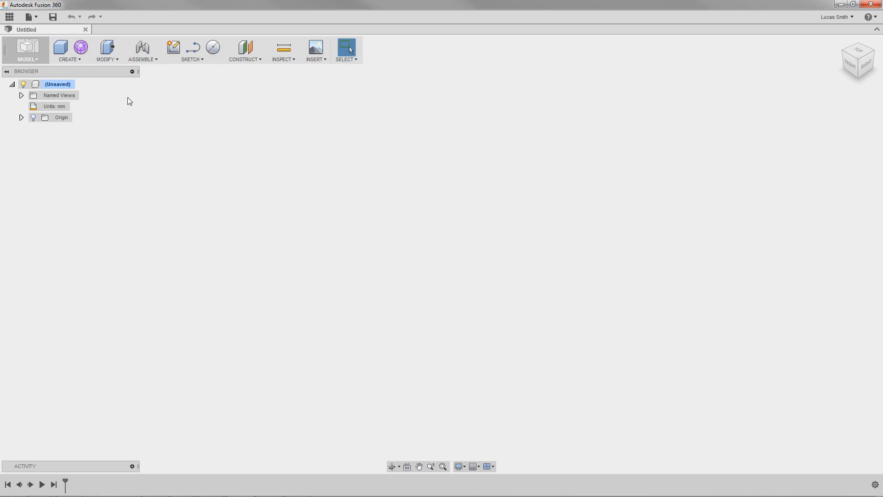
Show the Data Panel's projects and open the still-empty Project X.
left_click(29, 16)
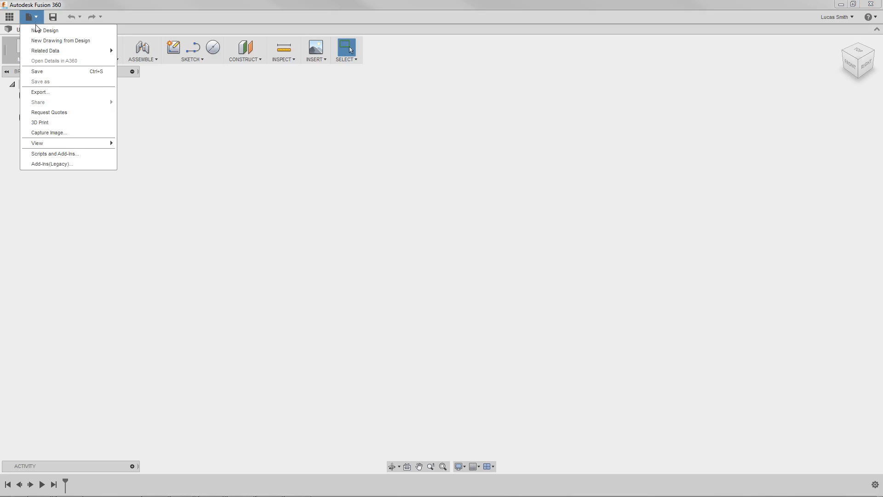
mouse_move(51, 163)
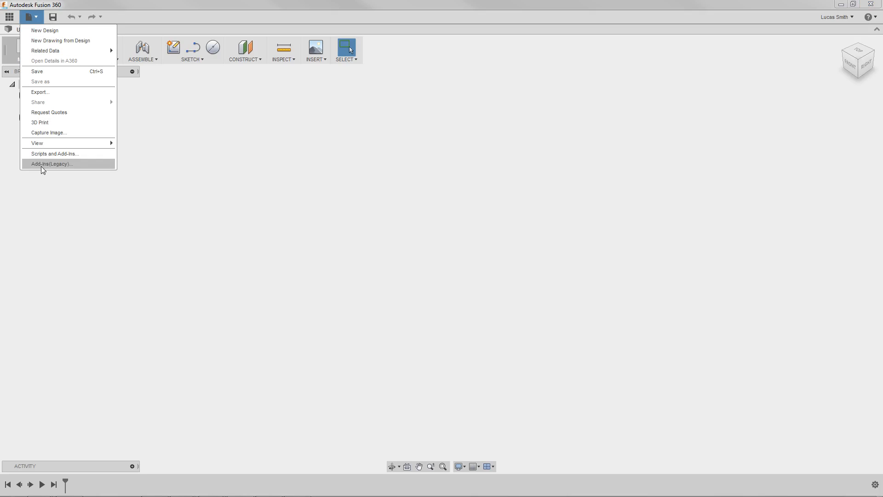
mouse_move(43, 181)
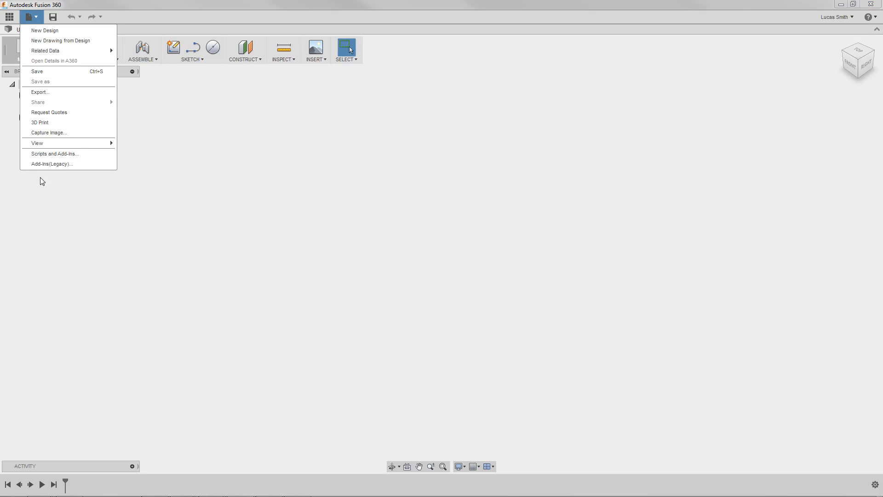
left_click(44, 31)
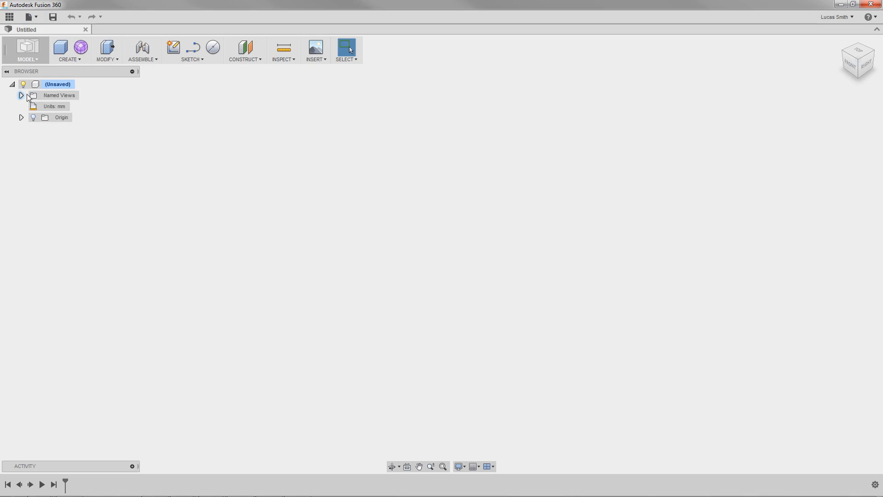
left_click(10, 16)
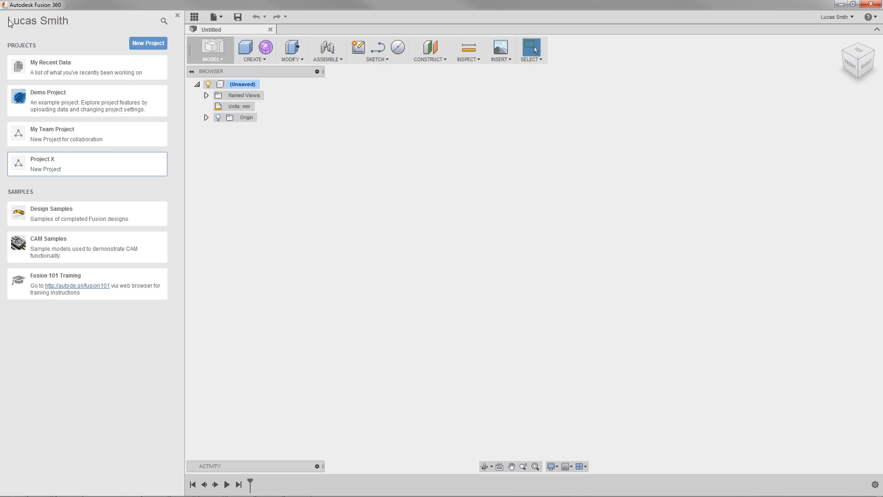
mouse_move(30, 186)
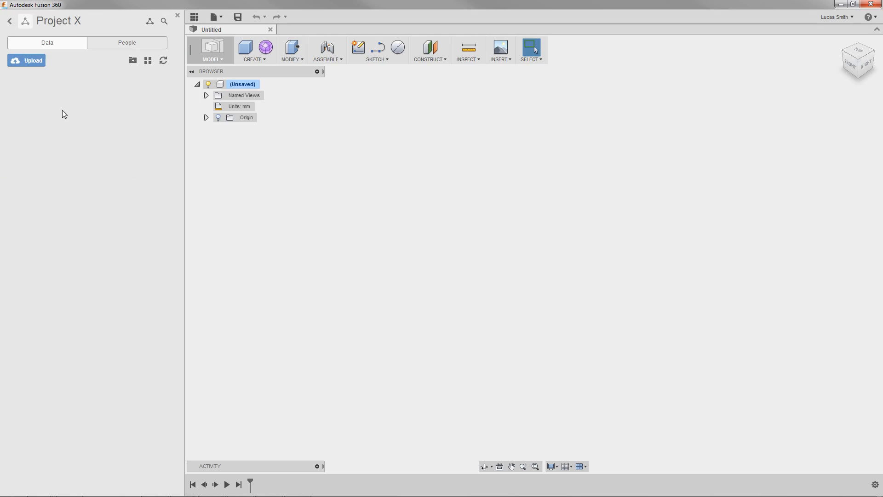
Start an upload to Project X and select all six Standard Bearing folder files.
left_click(26, 60)
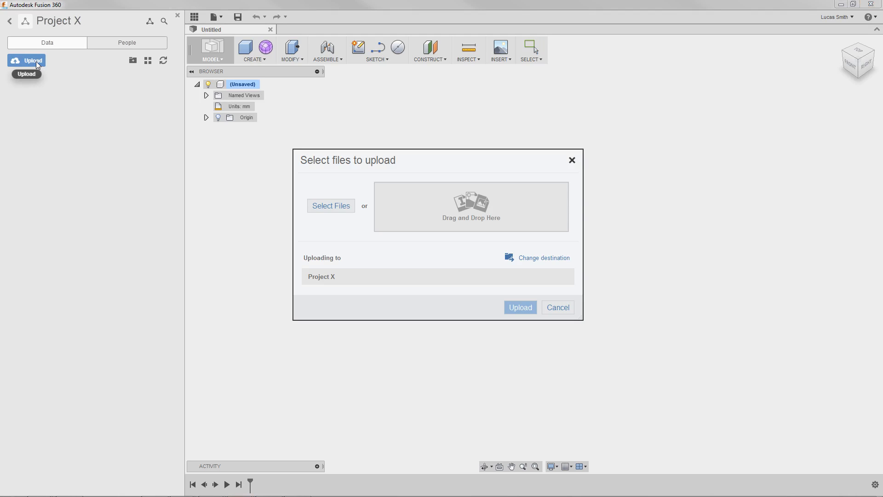
mouse_move(324, 213)
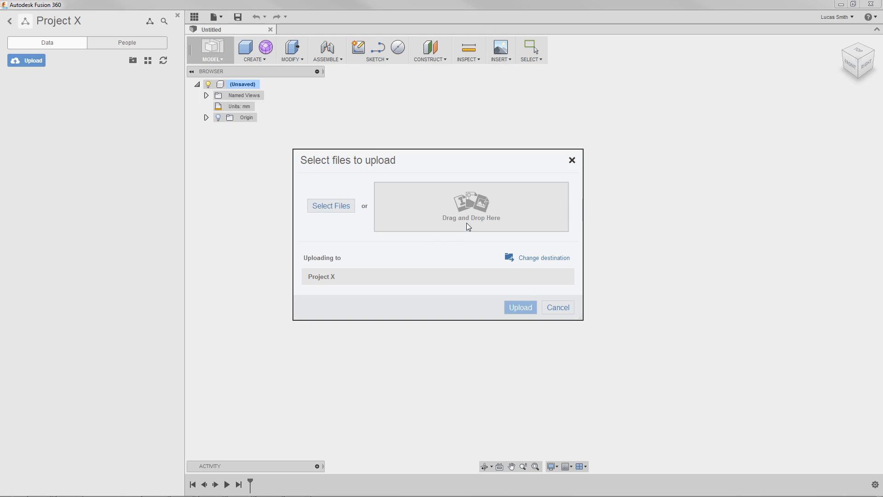
mouse_move(361, 216)
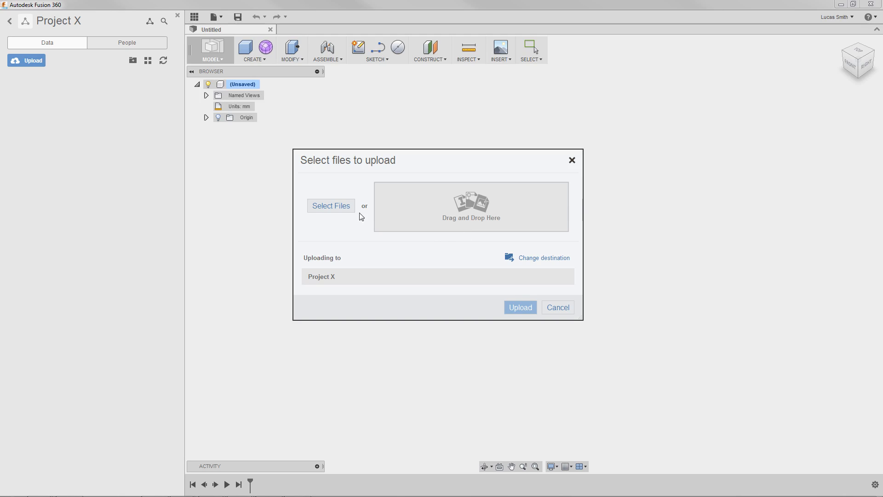
left_click(331, 206)
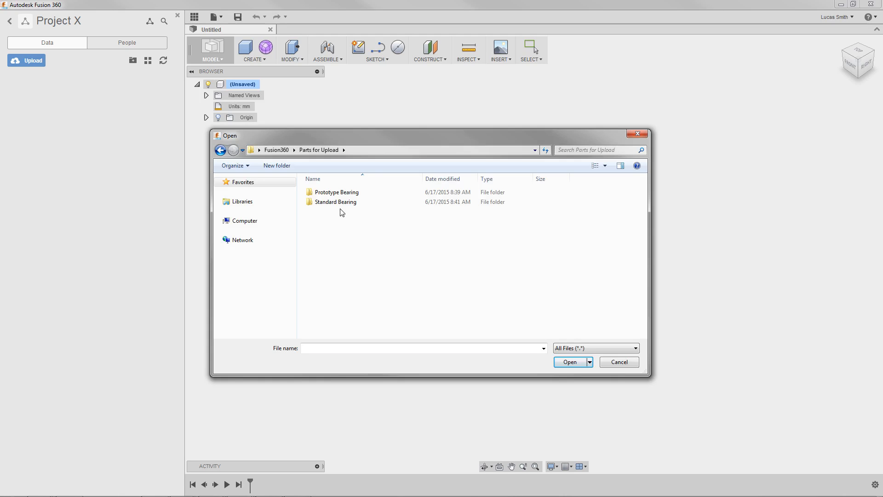
double_click(336, 201)
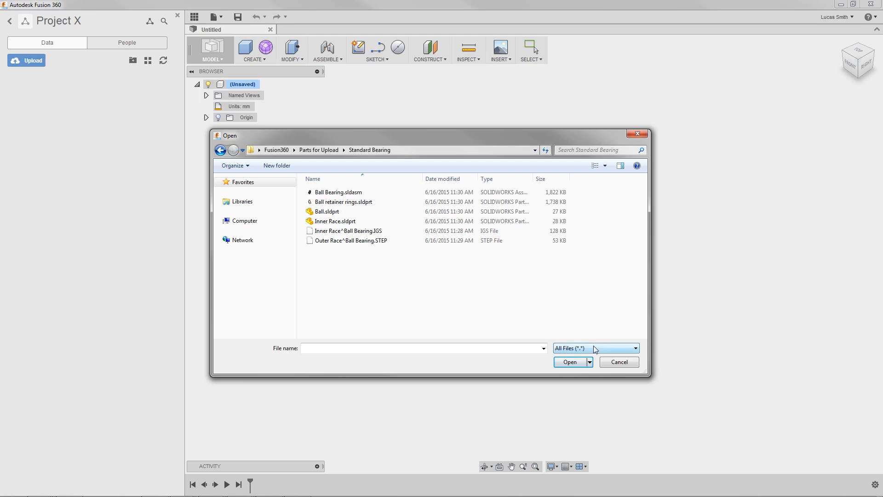
left_click(635, 348)
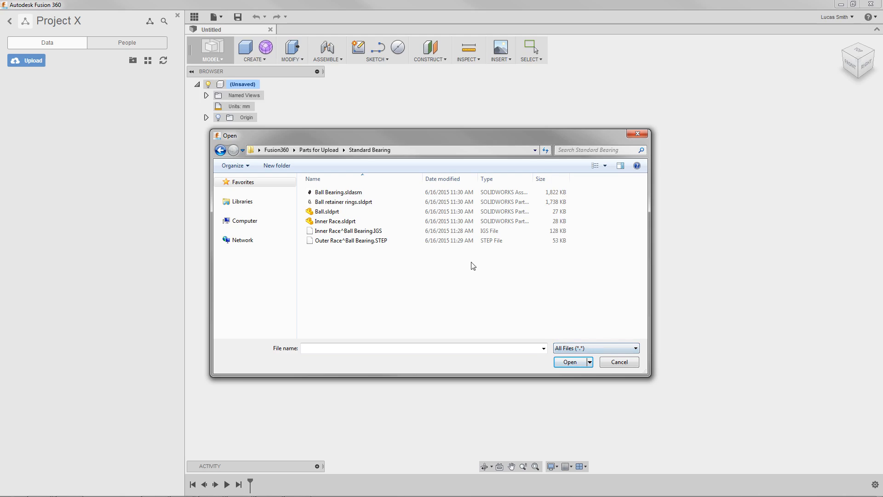
left_click(339, 192)
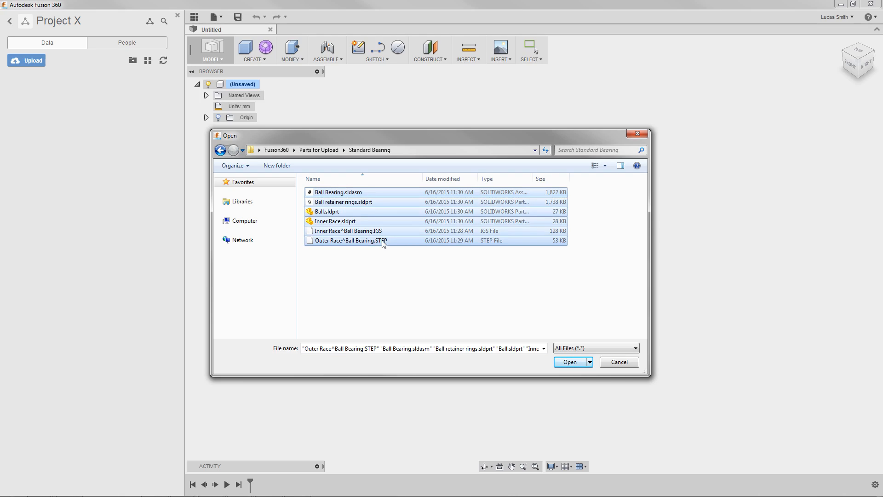
mouse_move(382, 250)
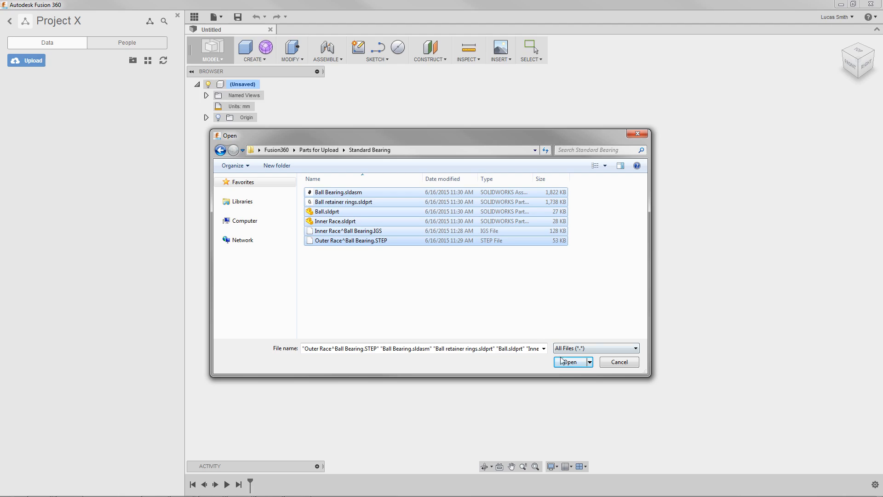
Confirm the six selected Standard Bearing files, 4 MB total, for Project X.
left_click(569, 361)
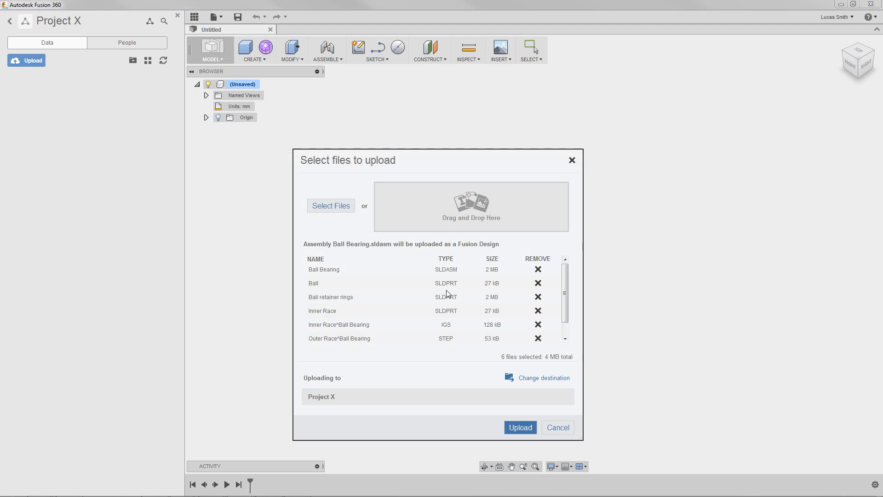
mouse_move(380, 346)
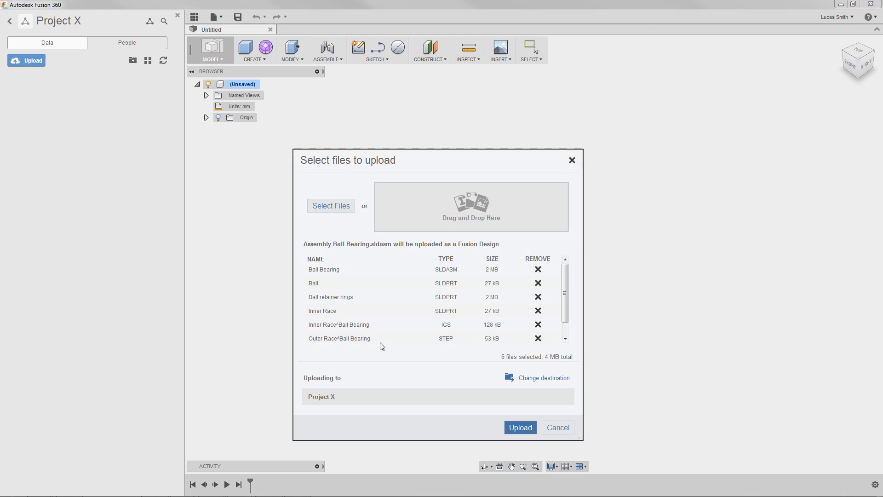
mouse_move(380, 350)
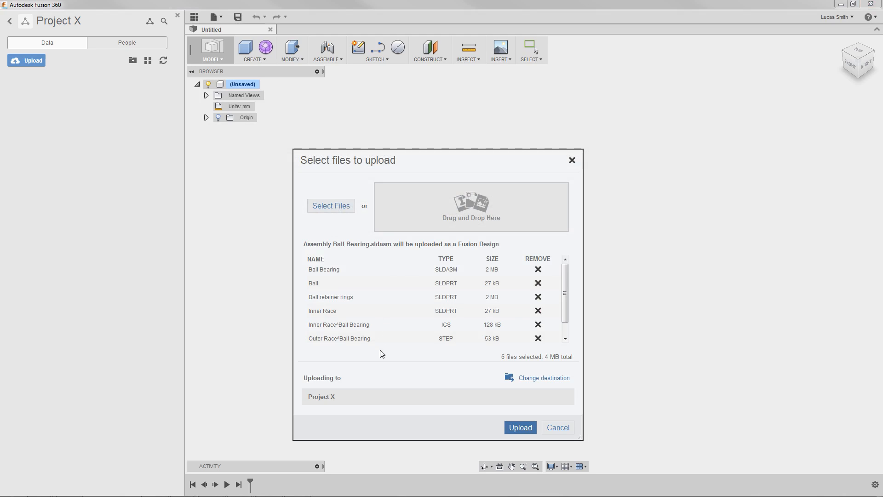
mouse_move(525, 377)
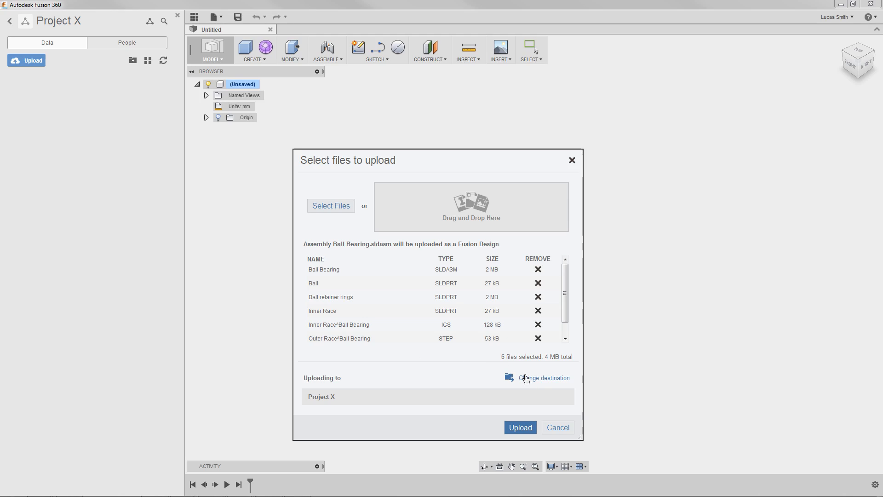
mouse_move(529, 404)
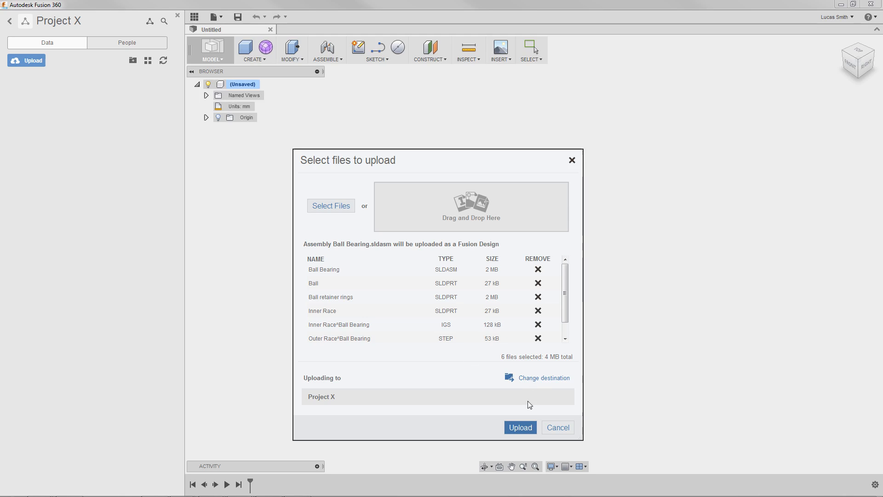
Send the queued bearing files to Project X and close the upload progress window.
left_click(519, 427)
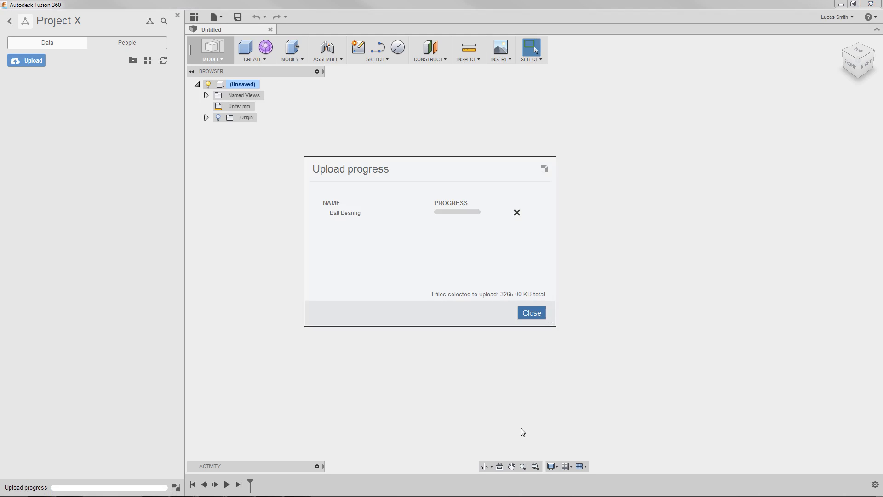
mouse_move(513, 385)
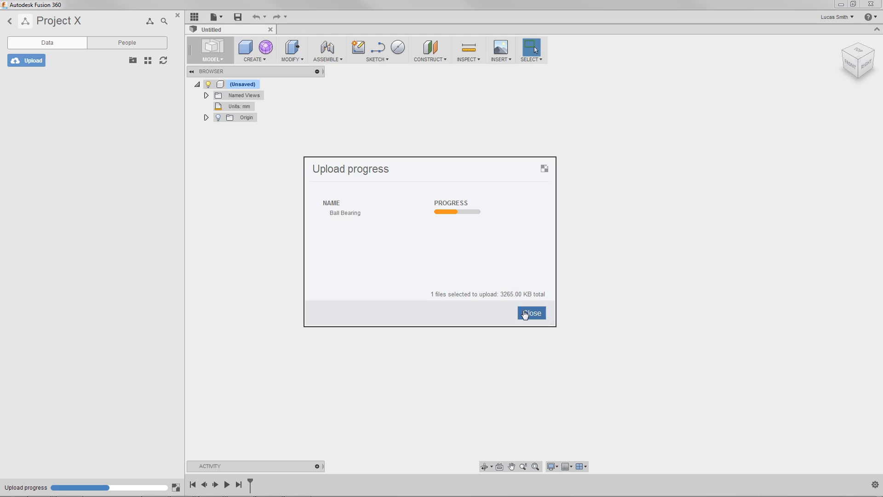
left_click(530, 312)
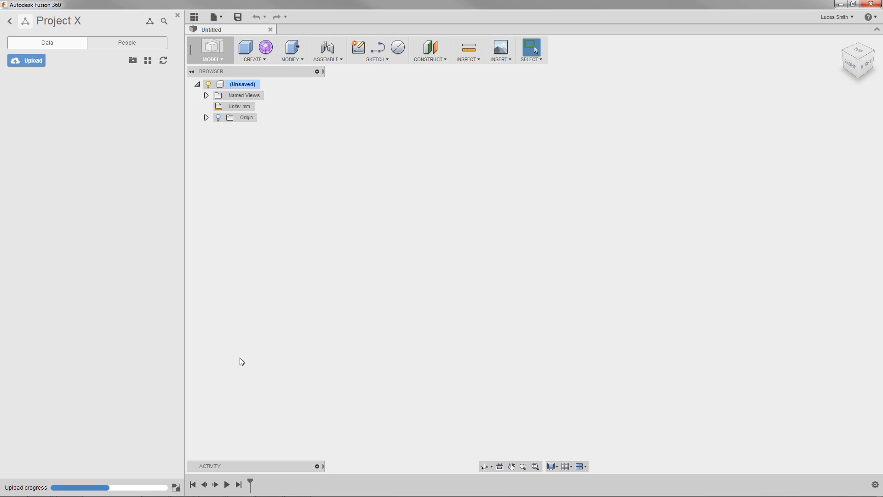
mouse_move(145, 489)
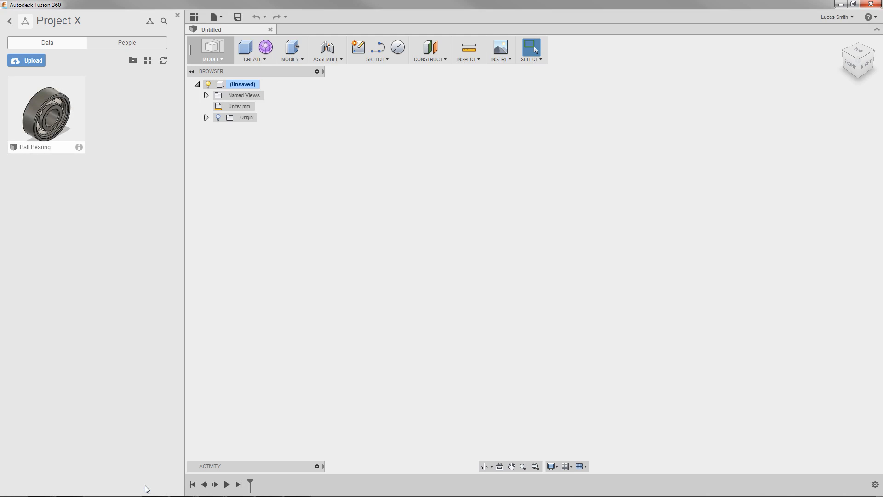
mouse_move(103, 173)
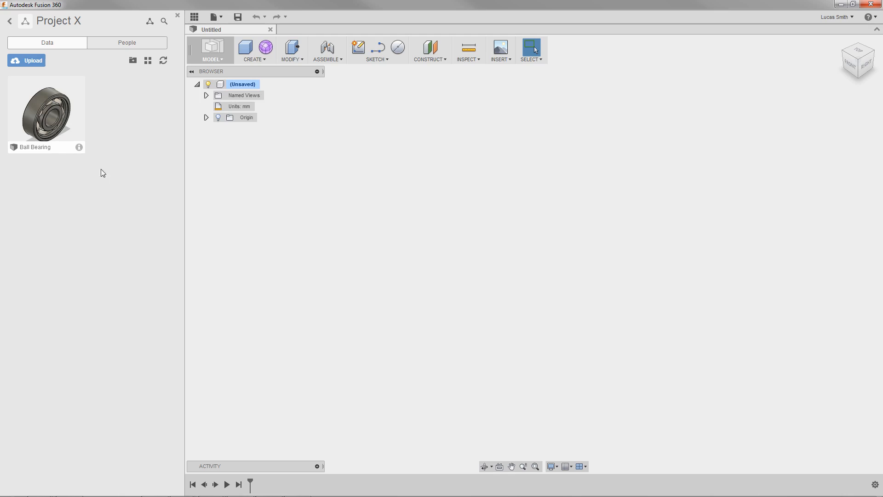
Open Ball Bearing version 1 from its Data Panel thumbnail.
double_click(46, 109)
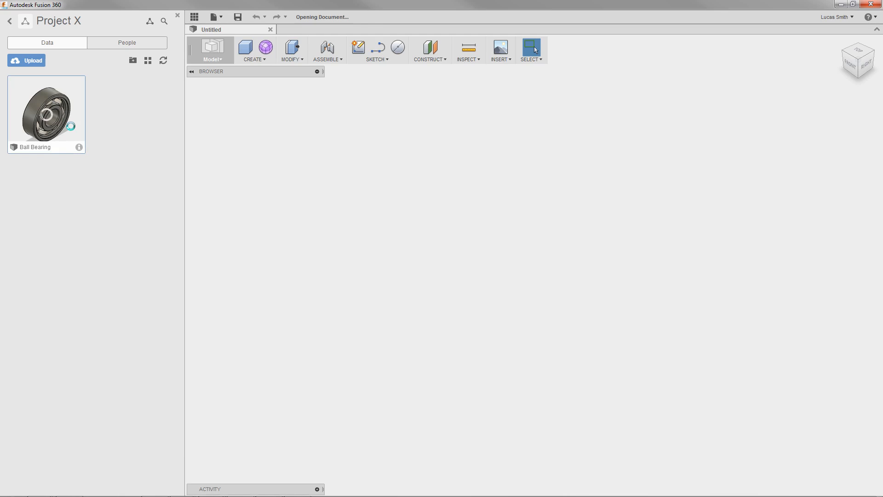
double_click(46, 113)
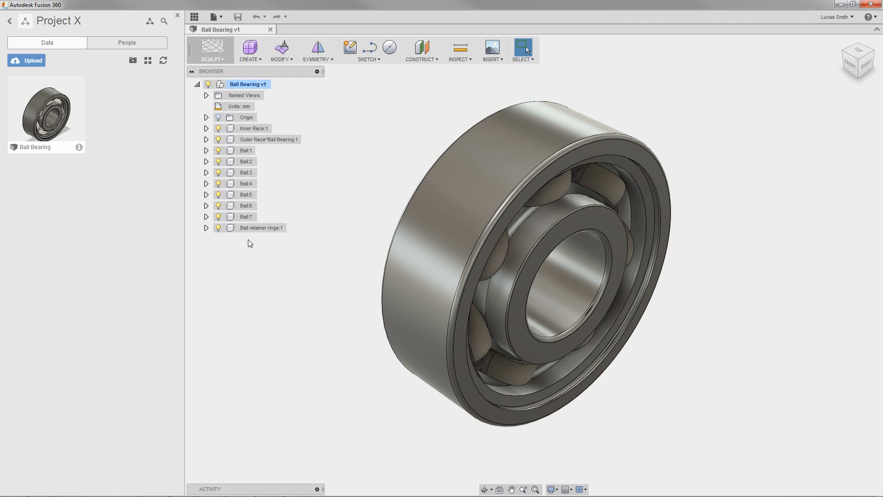
Switch to the solid modelling workspace and apply the Offset Faces to the inner race face.
left_click(212, 50)
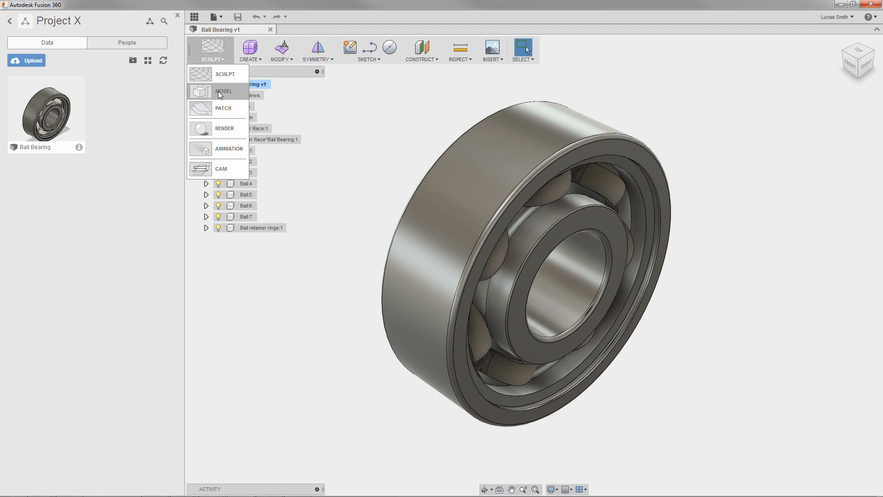
left_click(223, 91)
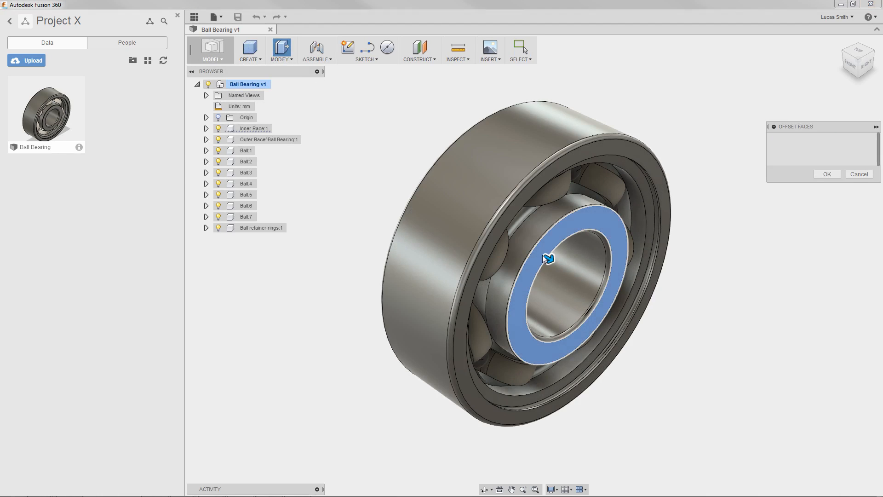
left_click(546, 258)
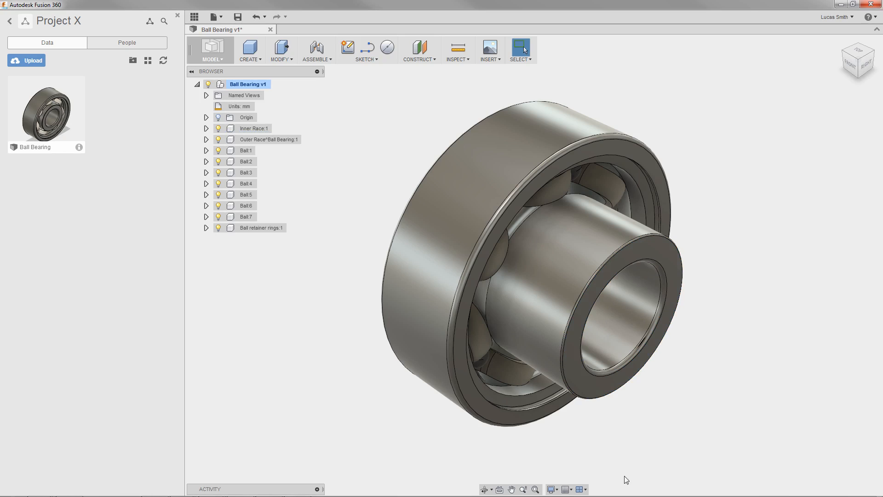
mouse_move(314, 447)
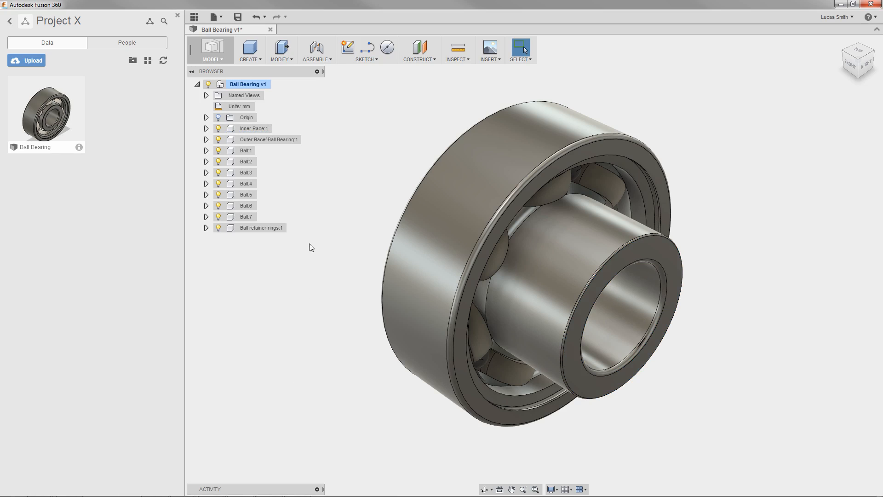
Enable Capture Design History on the Ball Bearing v1 root and expand the timeline.
right_click(248, 83)
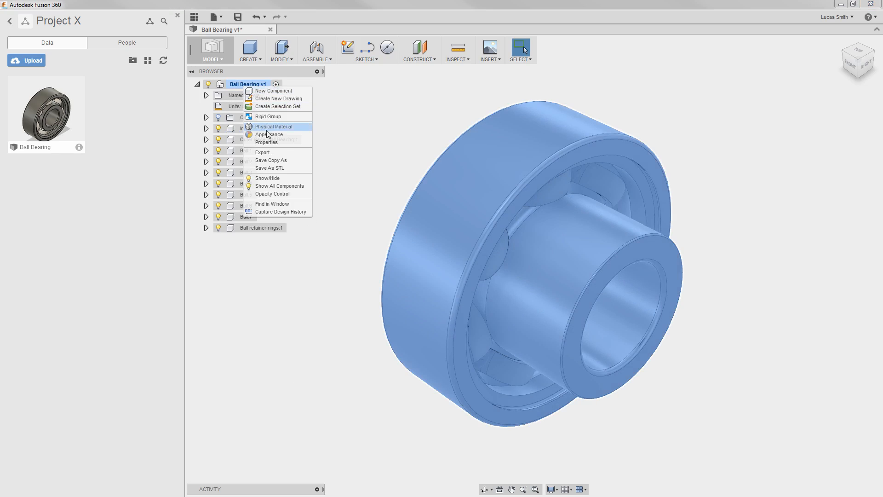
mouse_move(279, 211)
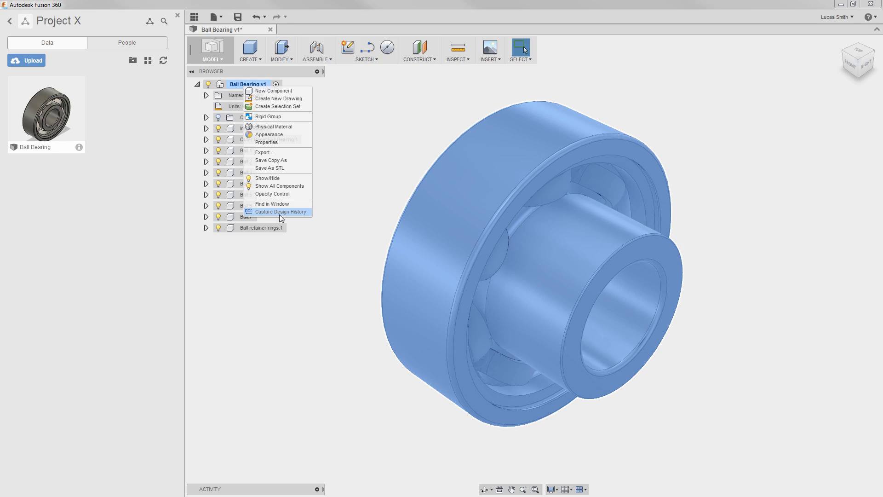
left_click(278, 211)
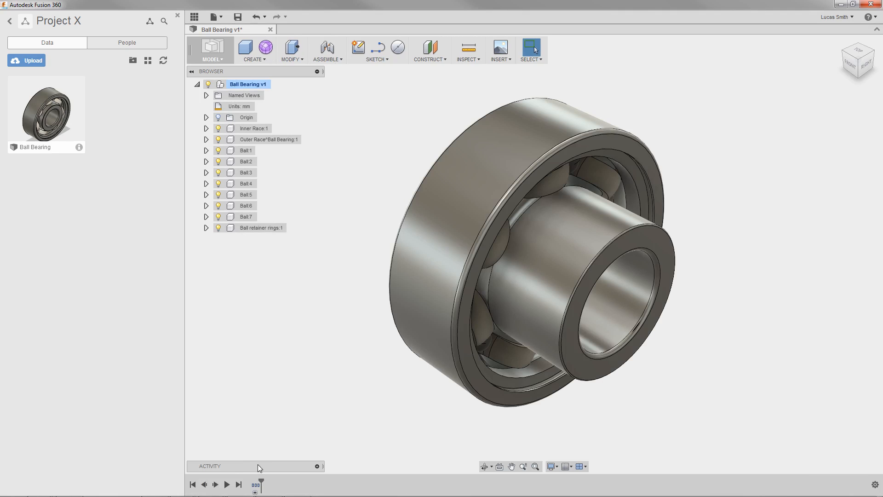
left_click(257, 484)
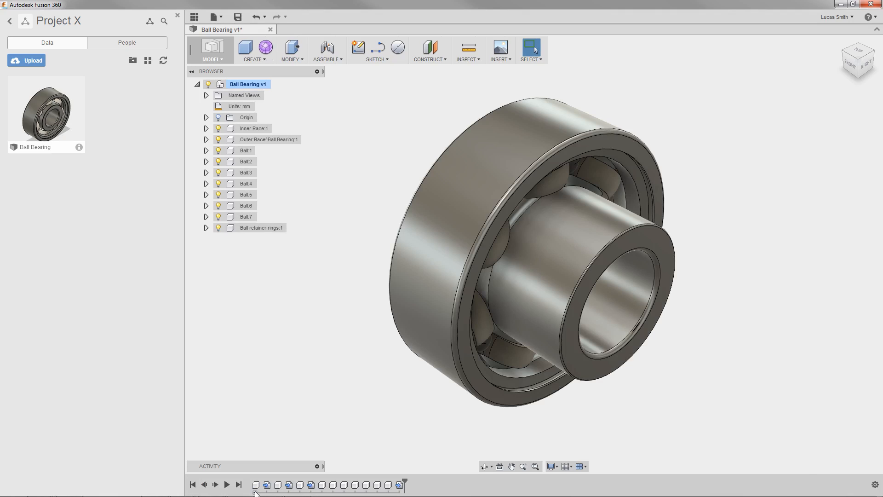
mouse_move(313, 394)
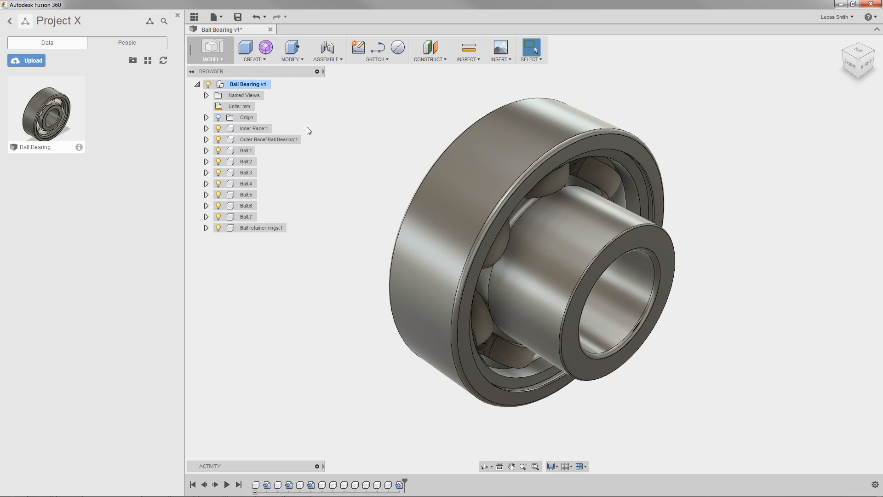
left_click(291, 50)
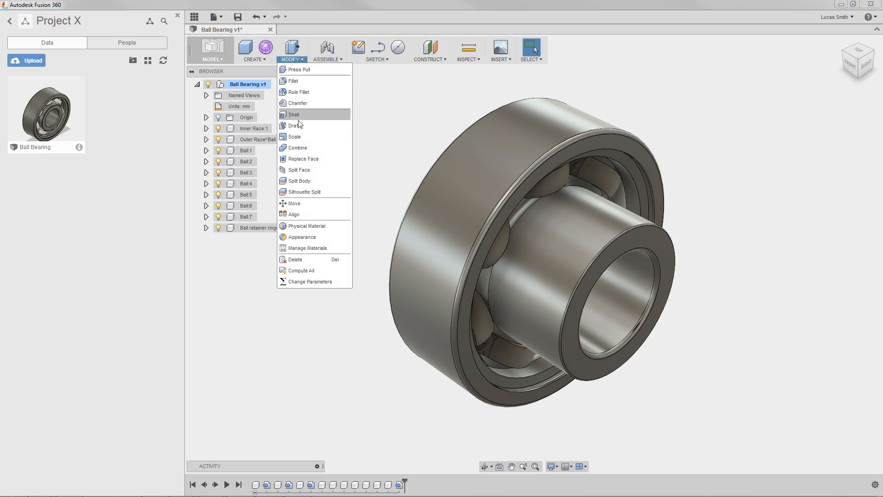
left_click(294, 204)
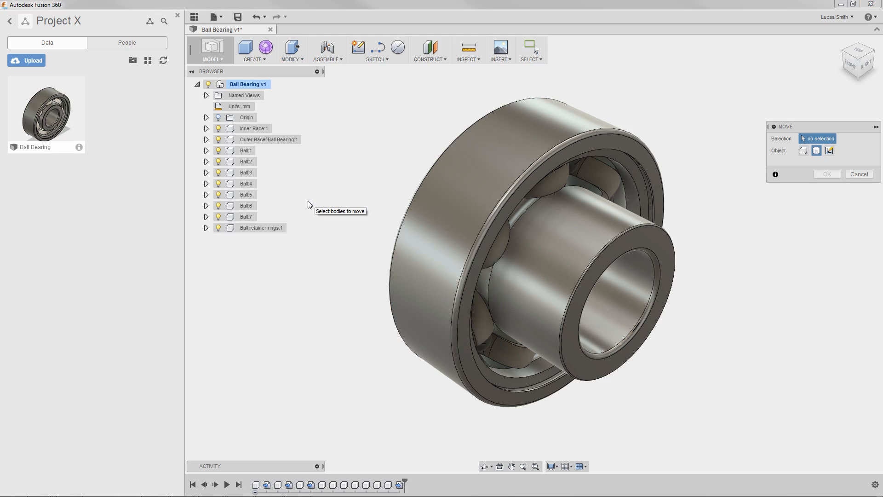
mouse_move(801, 152)
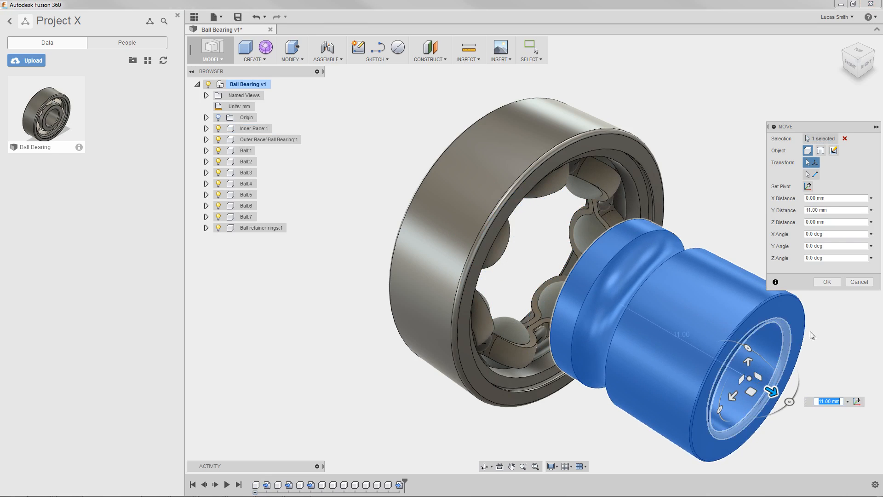
left_click(826, 281)
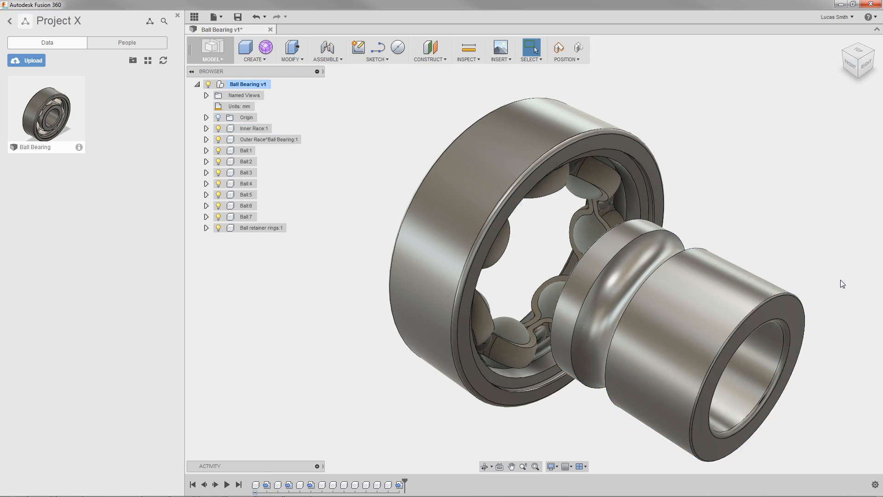
mouse_move(810, 251)
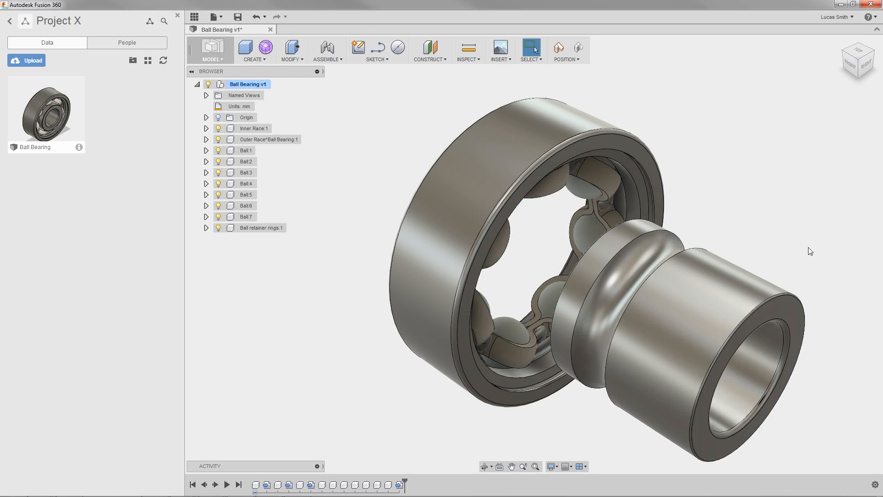
left_click(255, 17)
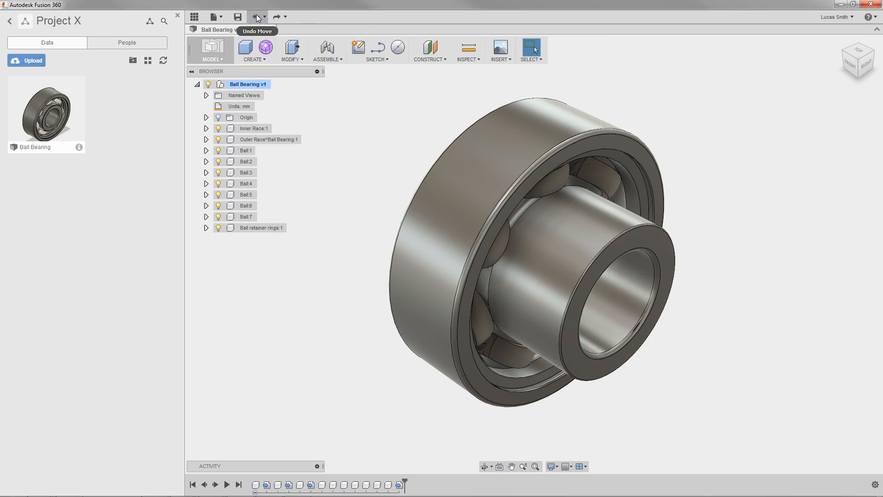
left_click(254, 17)
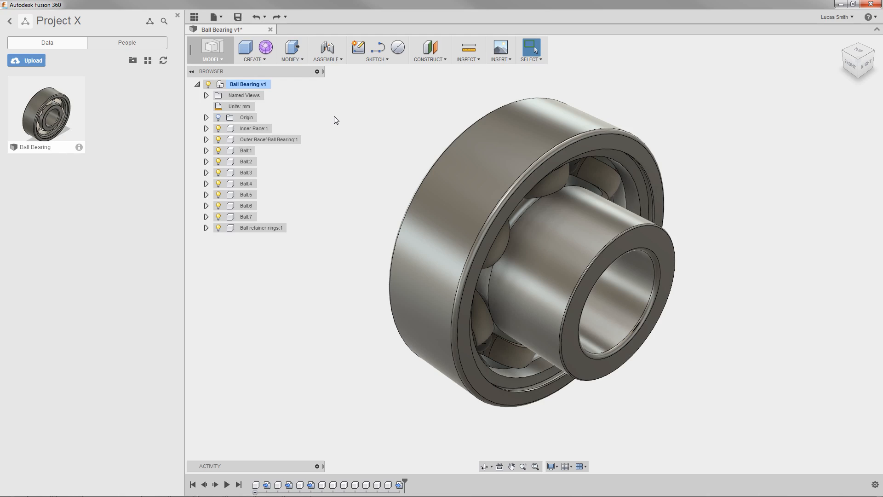
Export the design with file name Bearing1 and Save as type STEP Files.
left_click(215, 16)
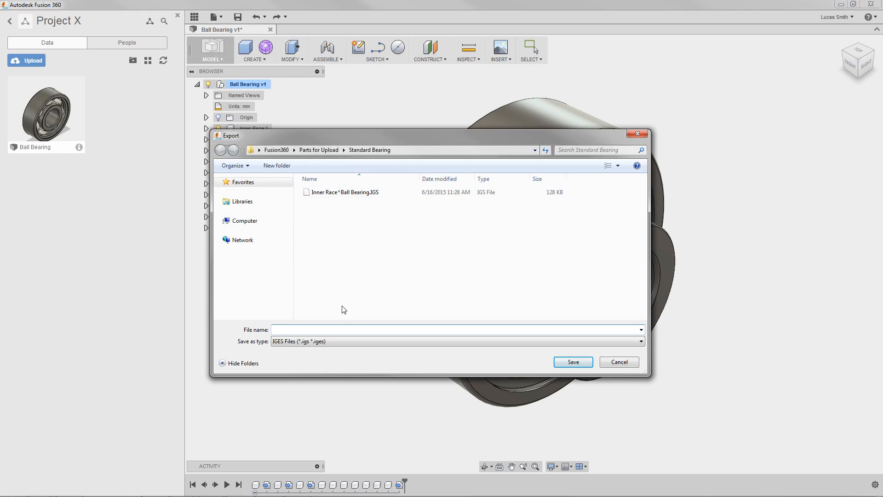
type("Bearing1")
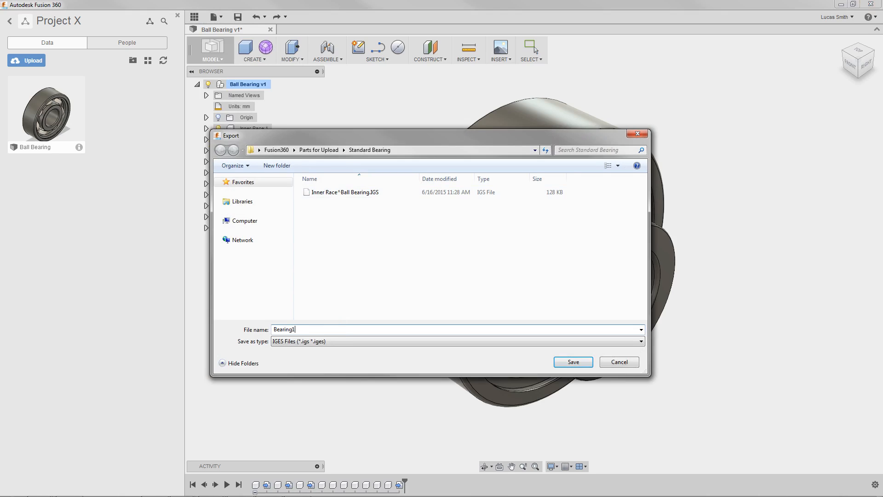
left_click(639, 342)
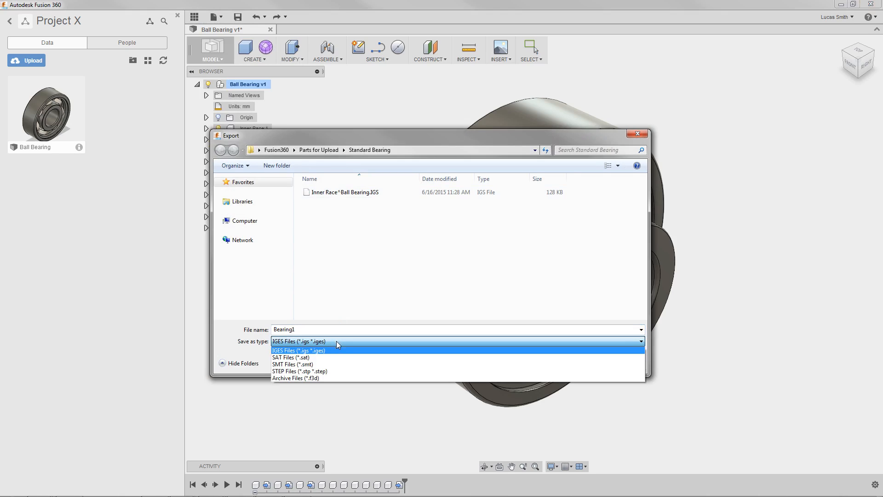
left_click(298, 371)
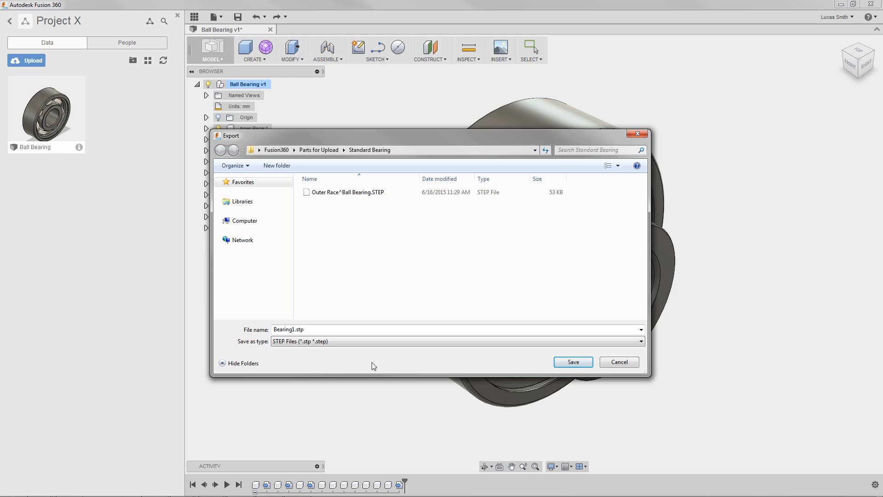
left_click(572, 361)
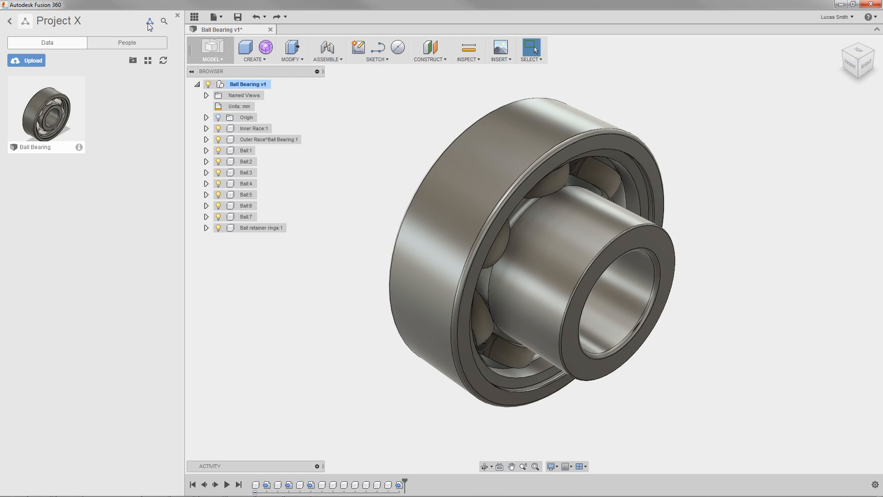
mouse_move(149, 21)
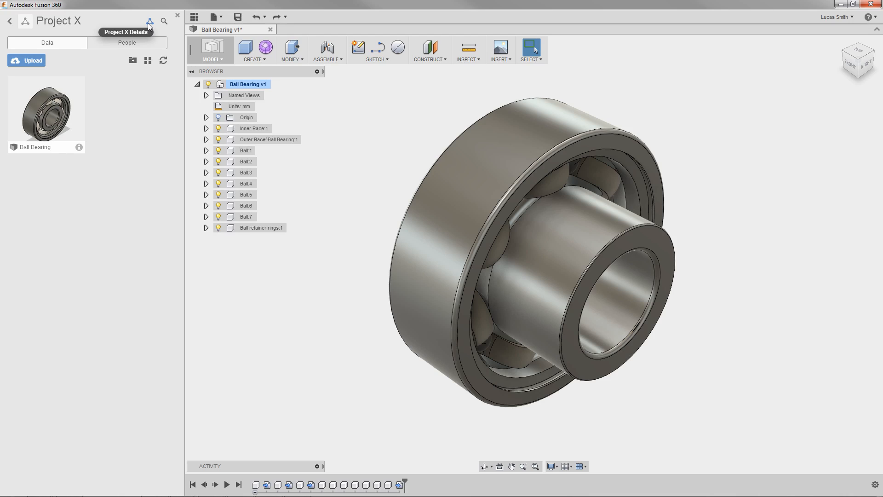
Open Project X in A360 from the Details icon in the data panel.
left_click(149, 20)
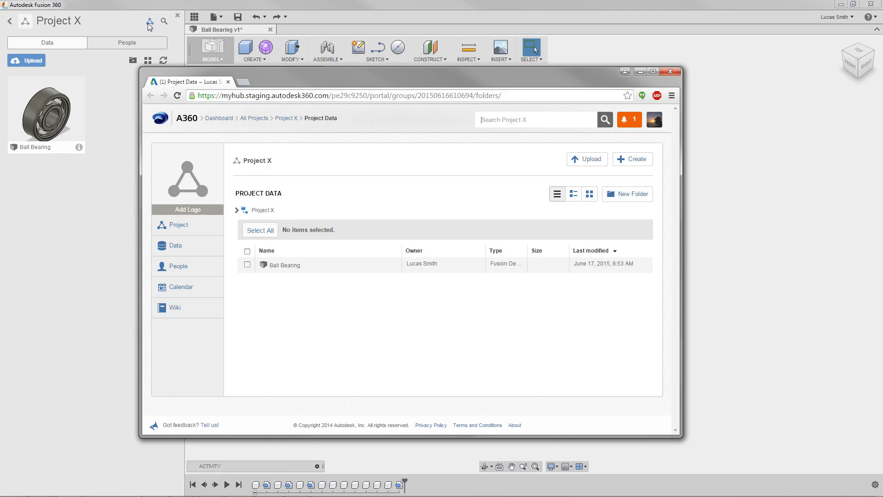
mouse_move(181, 117)
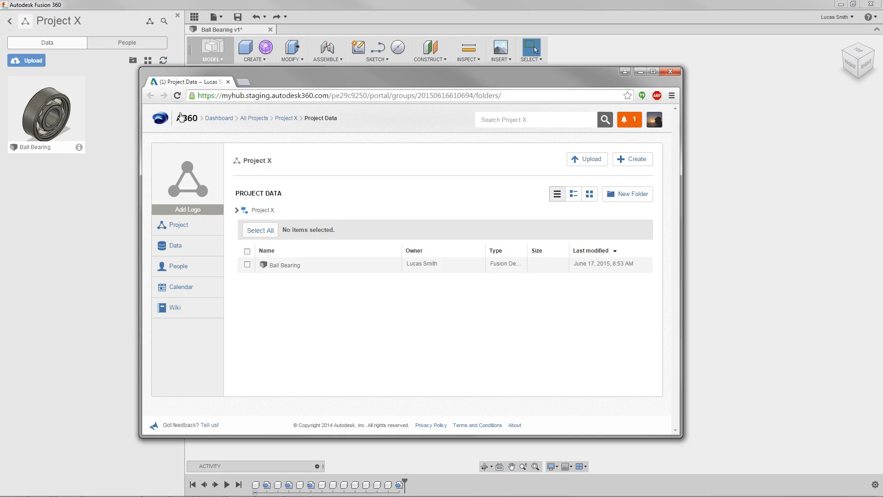
mouse_move(185, 282)
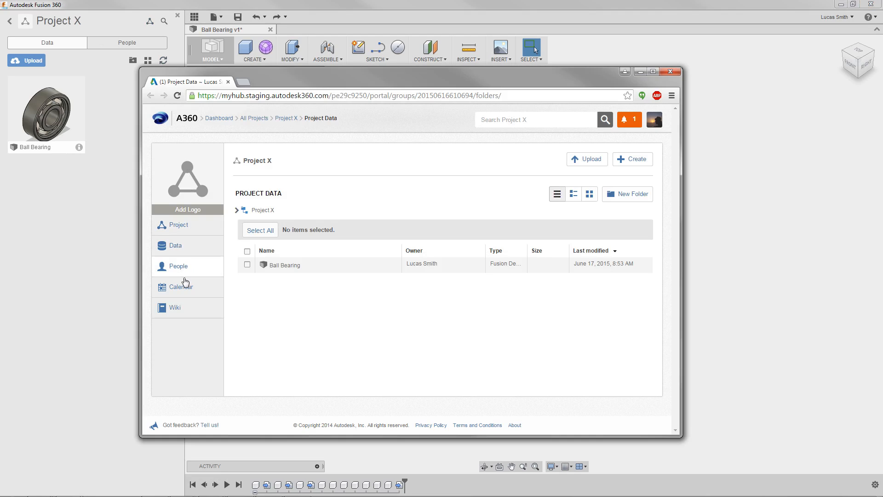
mouse_move(179, 331)
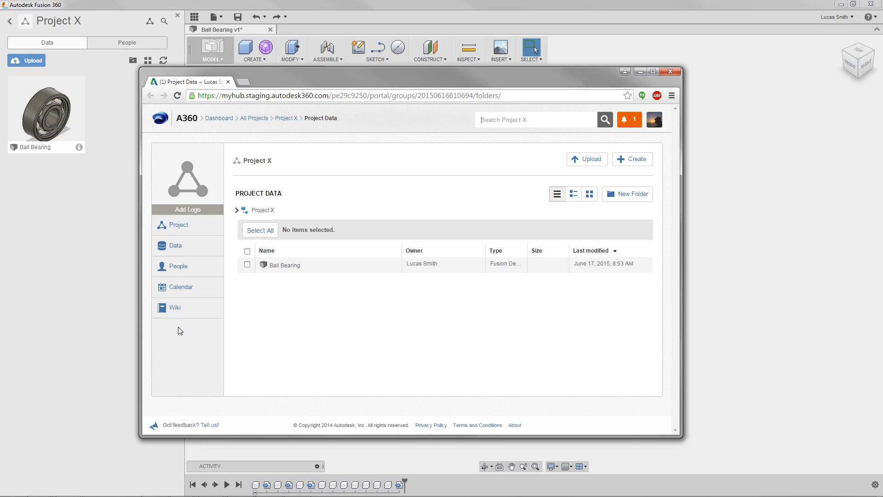
mouse_move(469, 329)
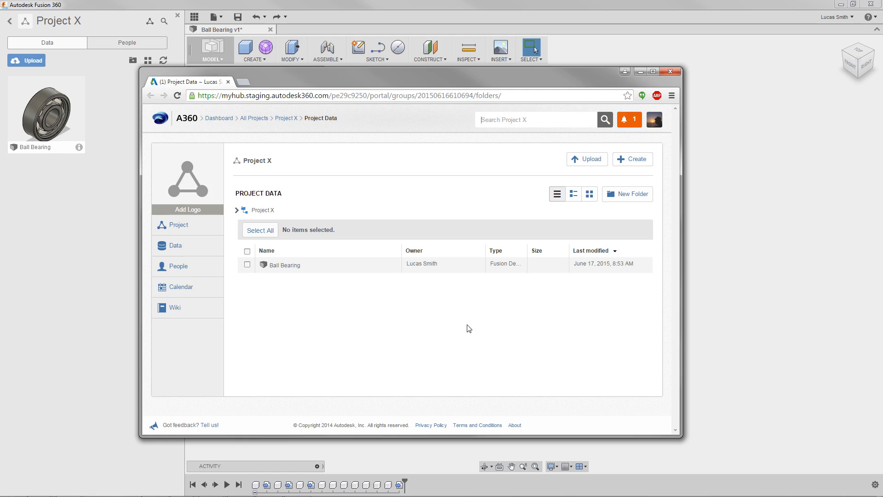
mouse_move(837, 179)
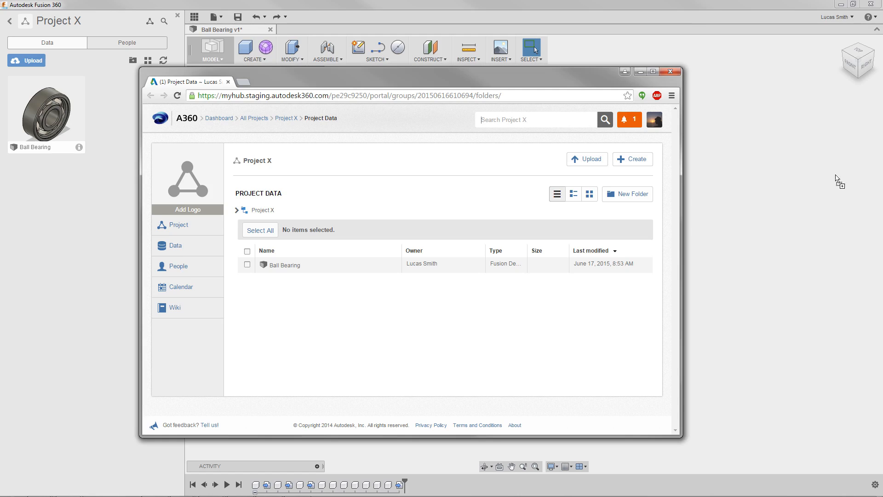
left_click(587, 158)
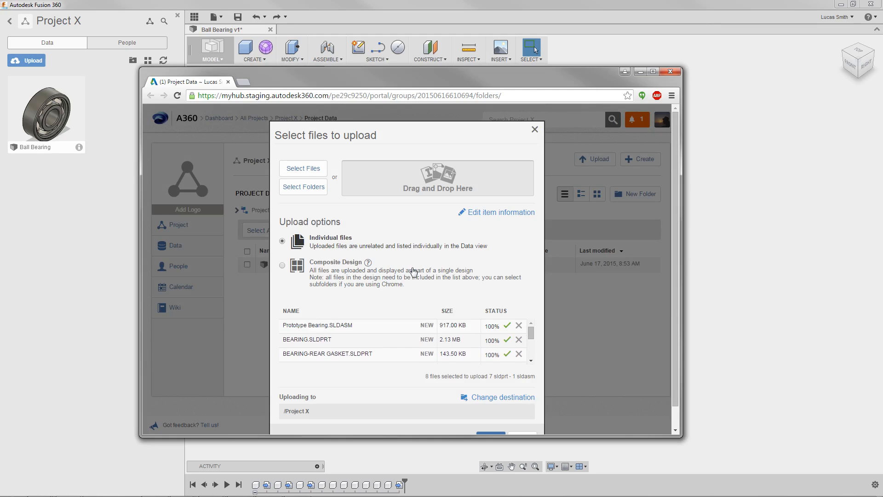
mouse_move(647, 327)
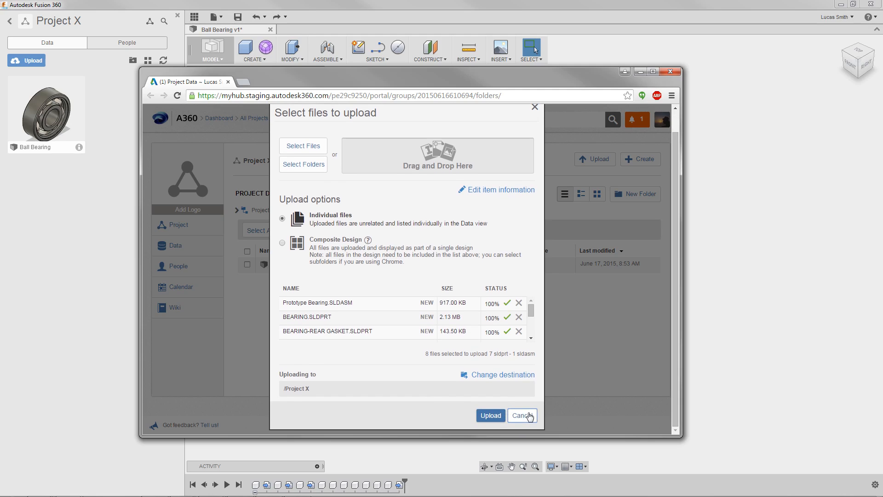
left_click(520, 415)
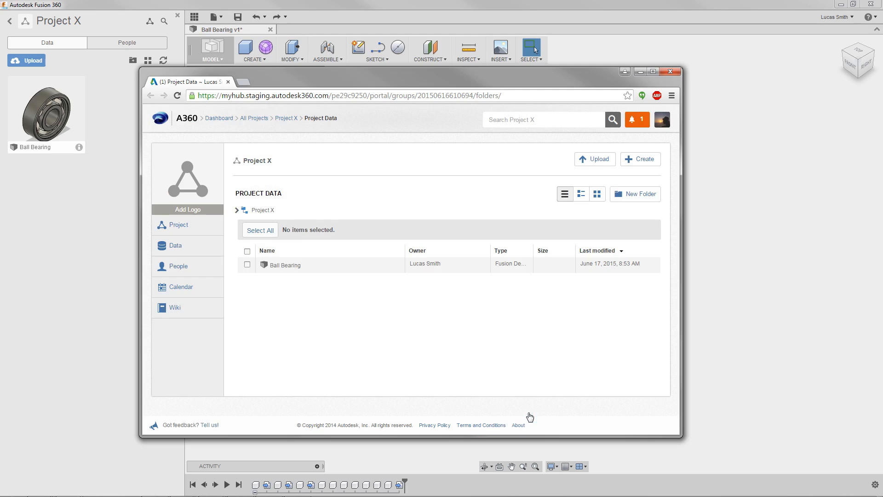
mouse_move(584, 206)
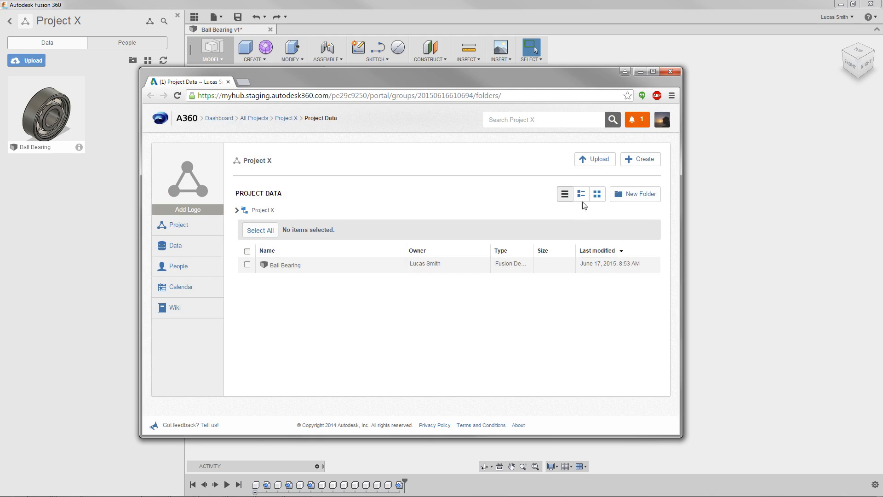
mouse_move(594, 159)
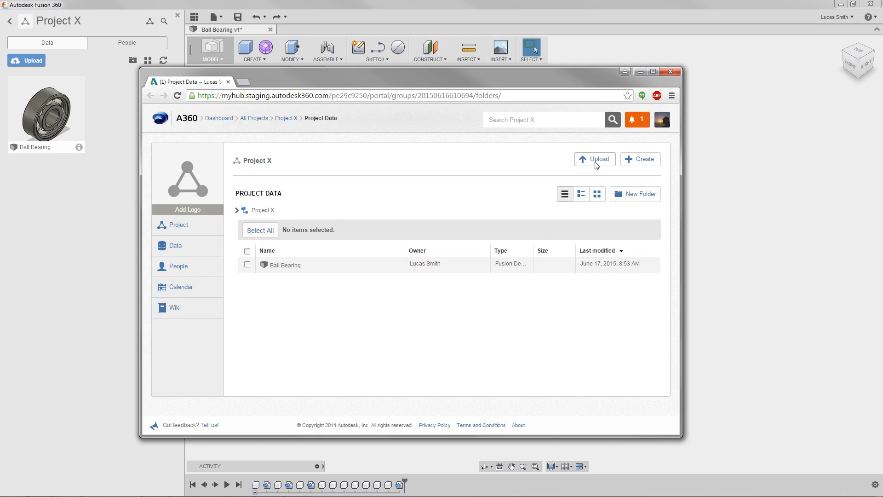
Upload the Prototype Bearing SLDASM and SLDPRT files as a composite design to Project X.
left_click(594, 158)
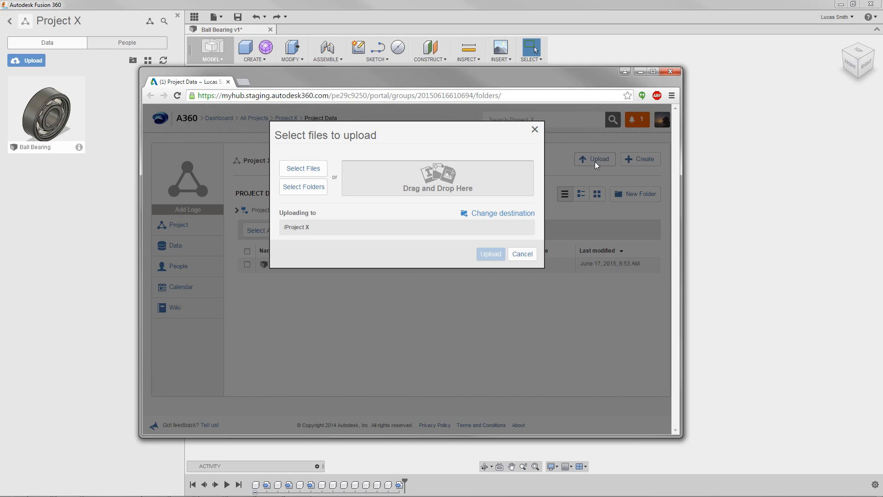
mouse_move(558, 170)
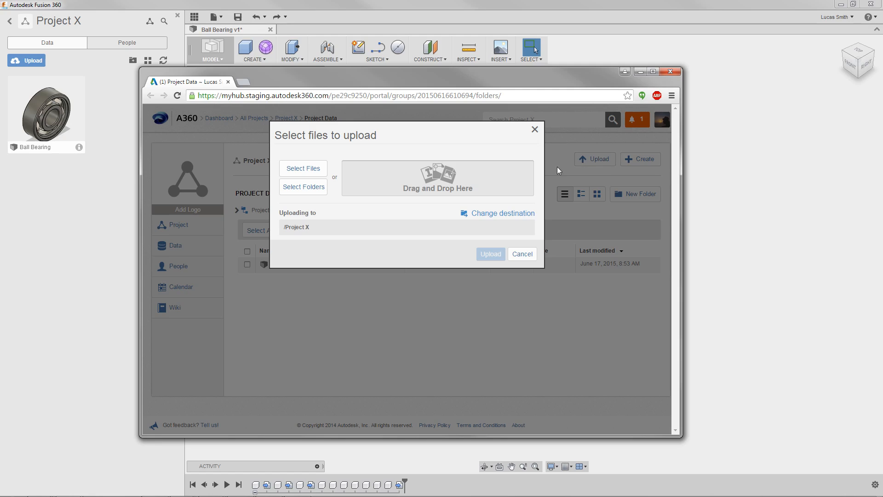
mouse_move(450, 200)
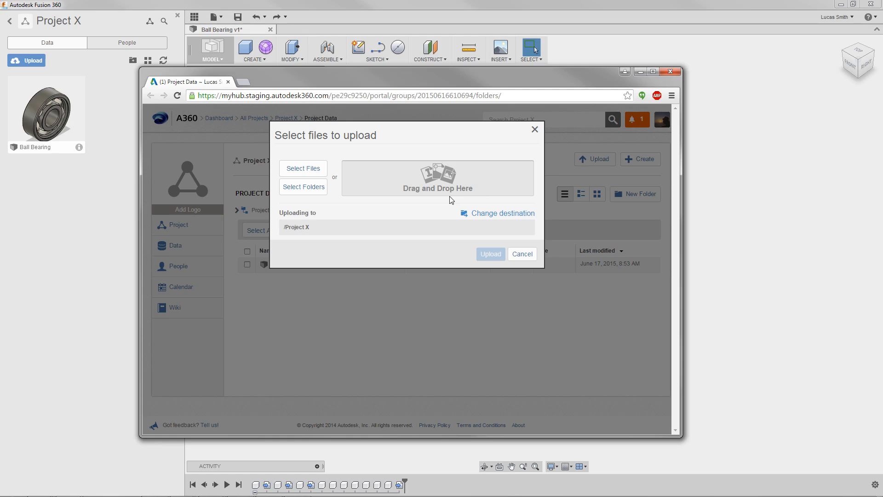
mouse_move(451, 200)
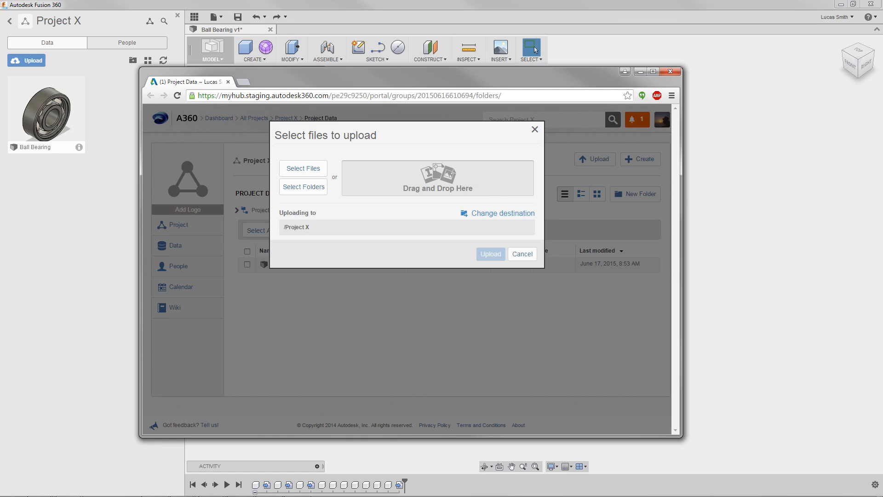
left_click(303, 168)
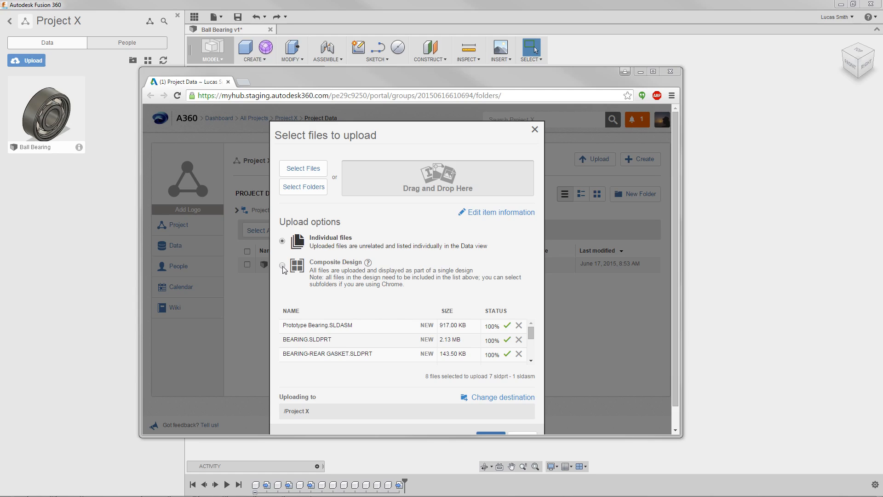
left_click(283, 265)
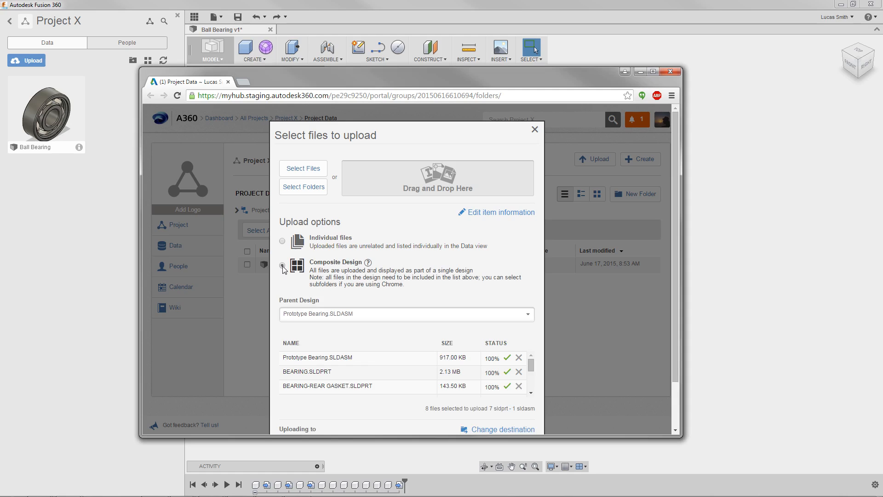
left_click(282, 265)
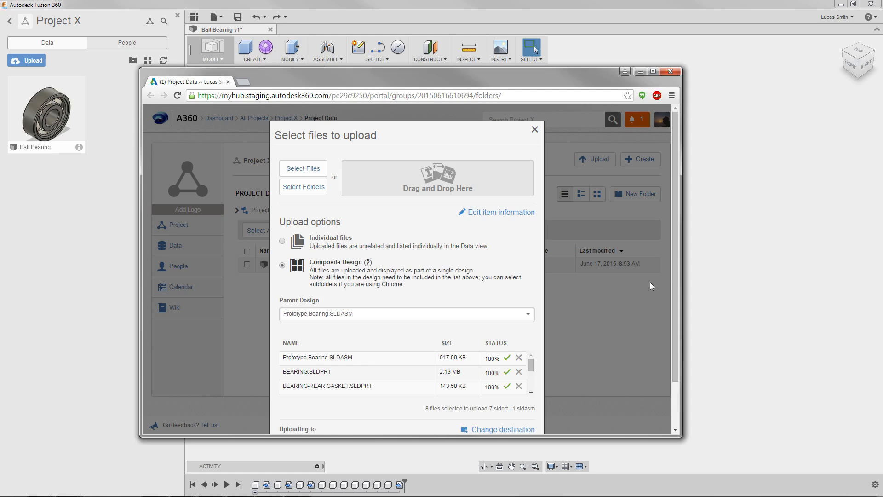
scroll("down", 3)
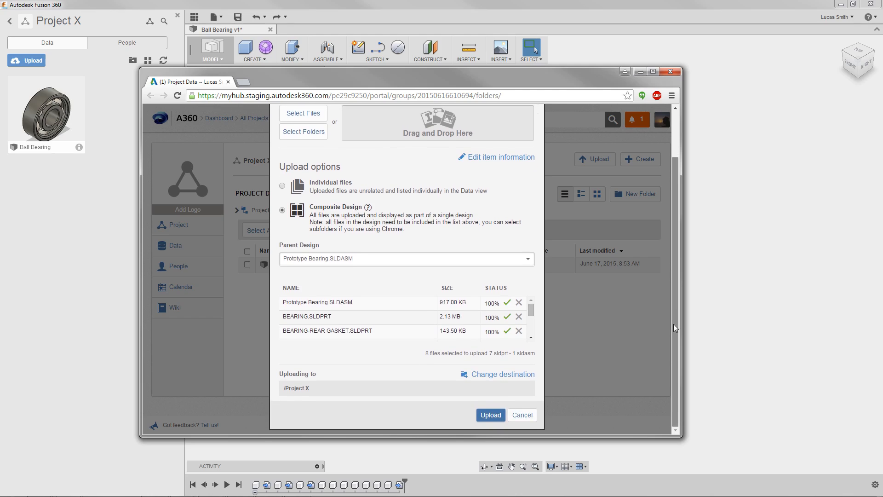
left_click(489, 414)
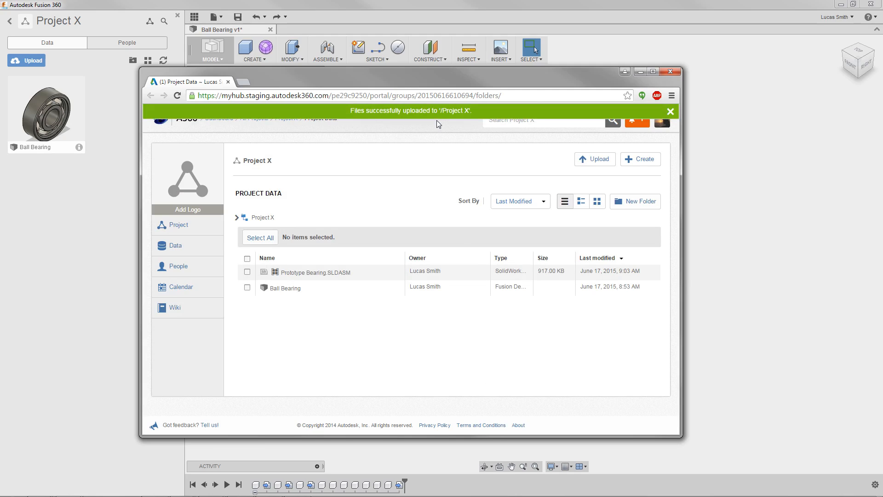
left_click(670, 111)
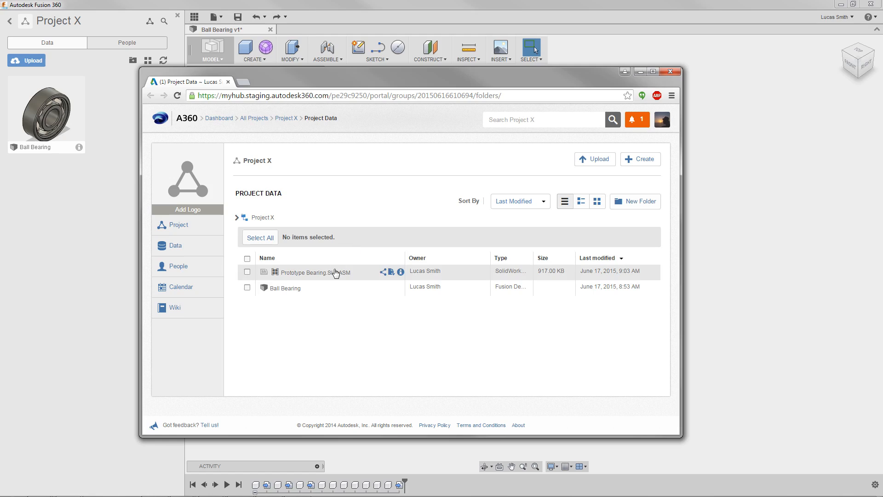
left_click(310, 272)
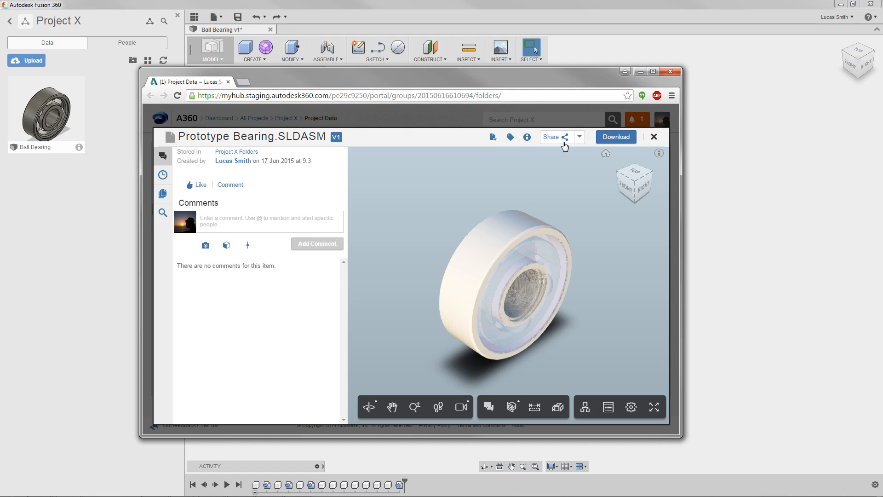
mouse_move(598, 145)
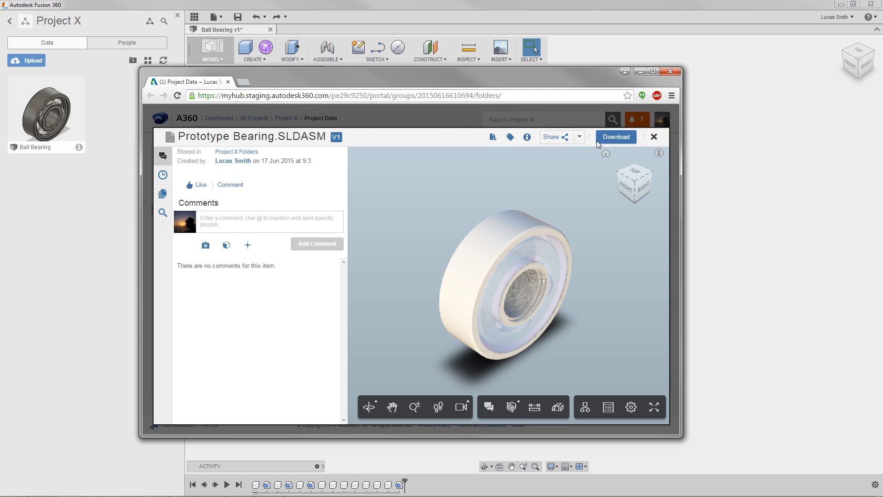
left_click(653, 137)
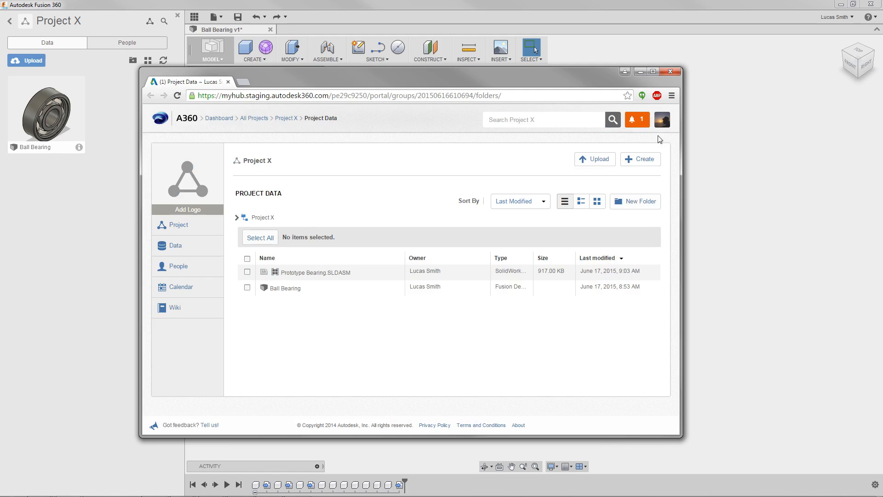
Close the A360 page and refresh Project X so Prototype Bearing appears beside Ball Bearing.
left_click(670, 71)
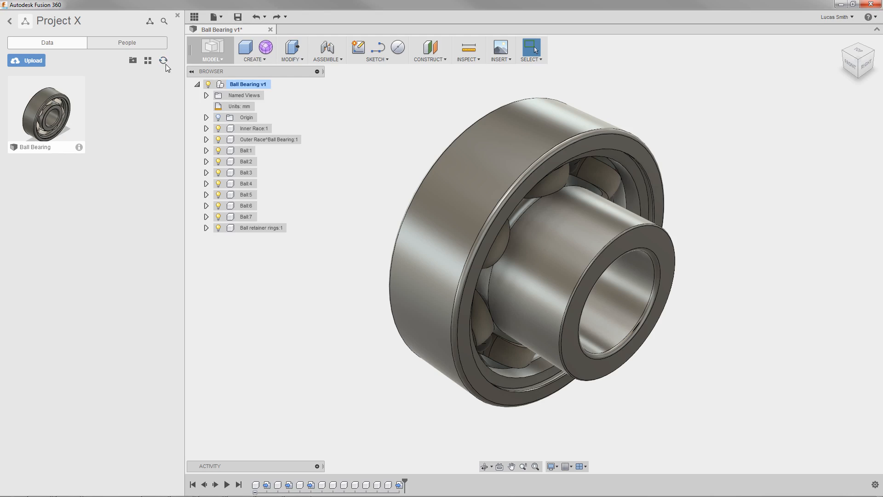
left_click(163, 60)
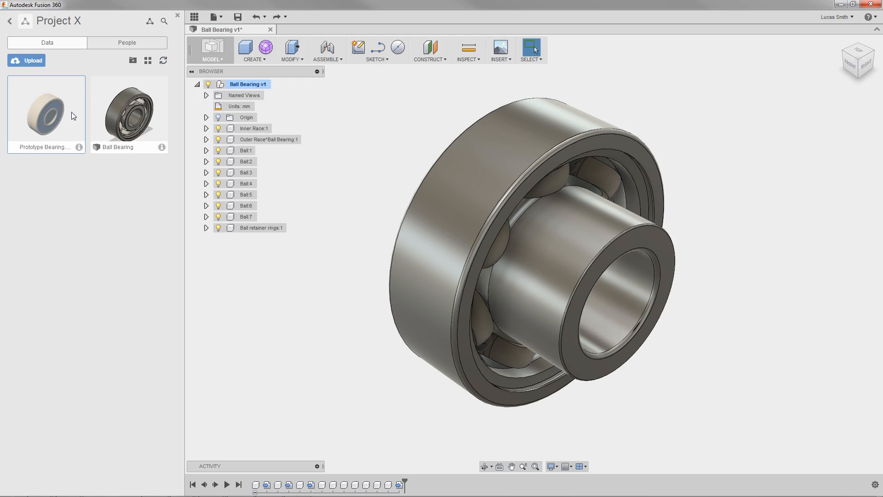
mouse_move(15, 153)
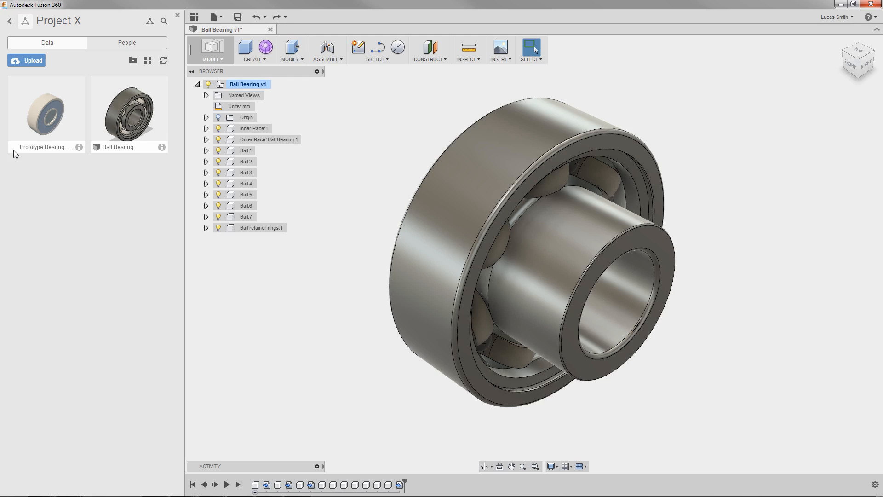
Create a Fusion design from the Prototype Bearing assembly and dismiss the upload report.
right_click(46, 108)
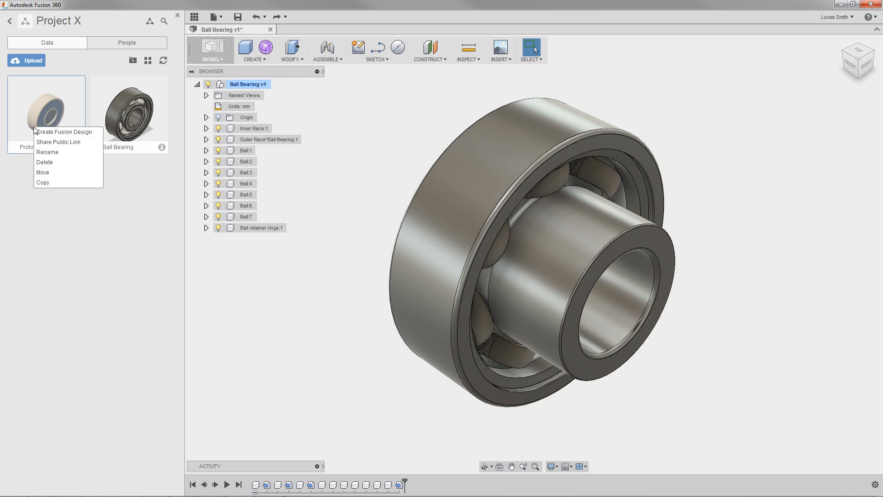
mouse_move(65, 132)
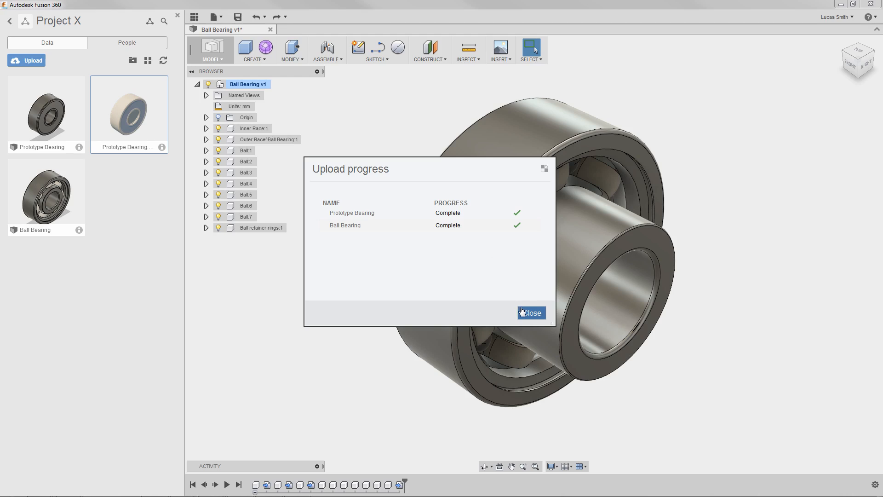
left_click(530, 313)
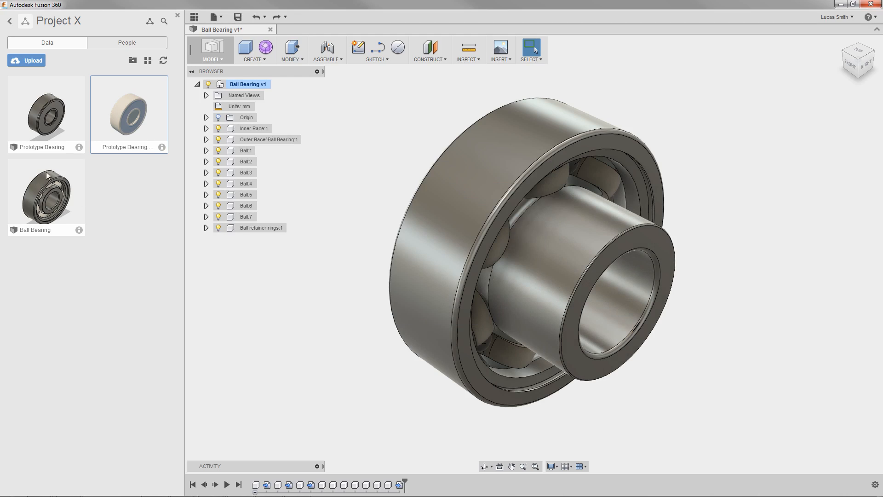
mouse_move(32, 151)
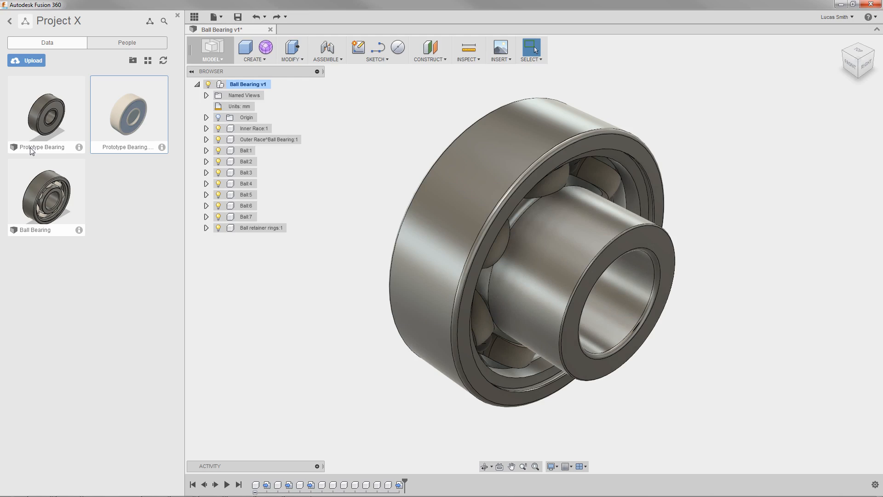
Open the converted Prototype Bearing design (version 1) from the Data Panel.
left_click(46, 113)
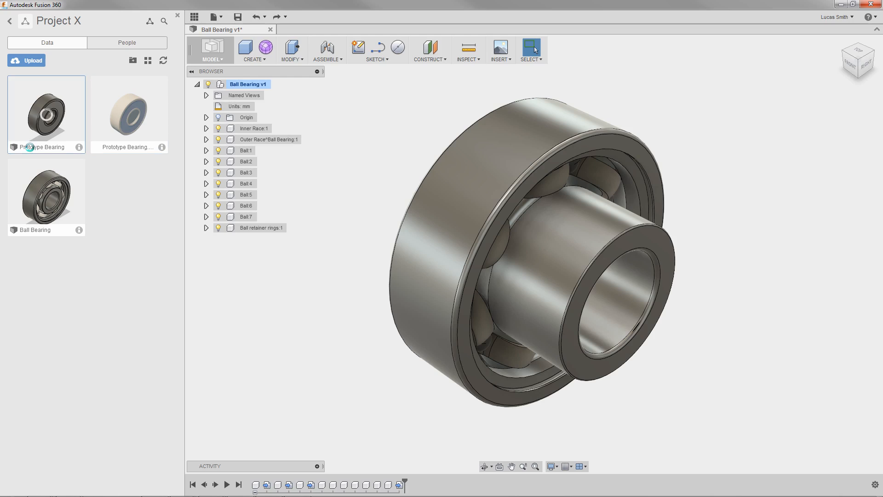
double_click(46, 112)
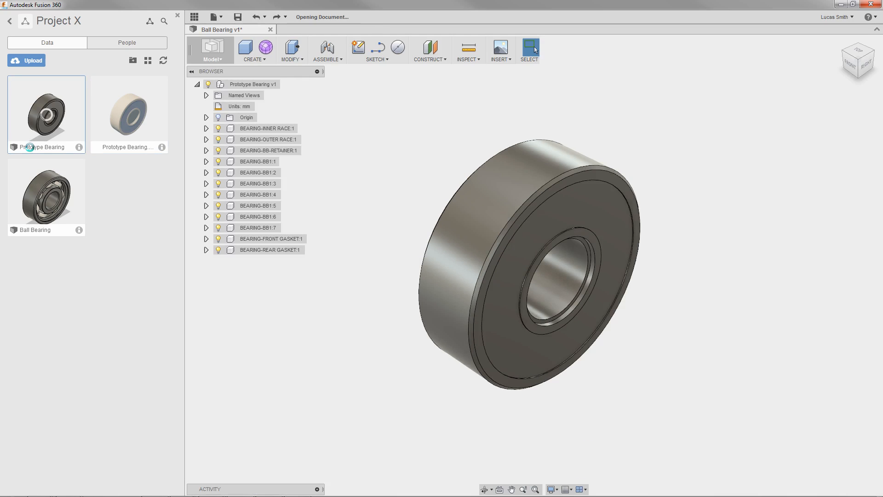
double_click(45, 114)
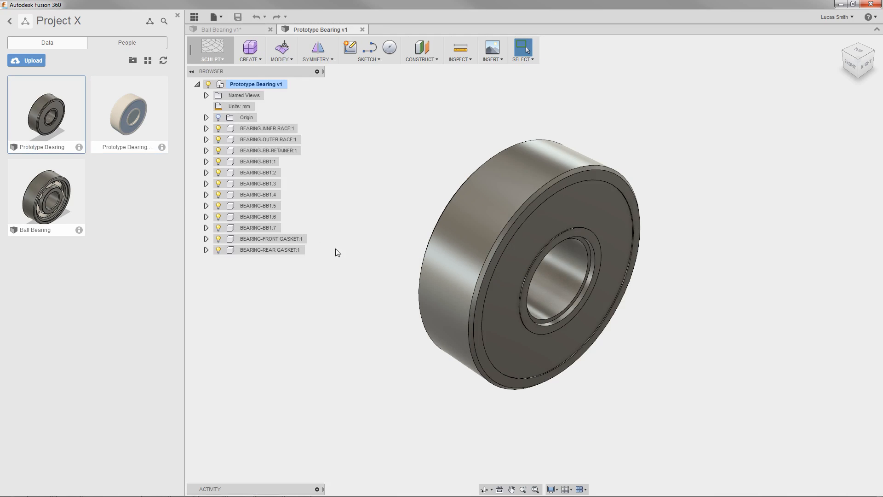
mouse_move(387, 259)
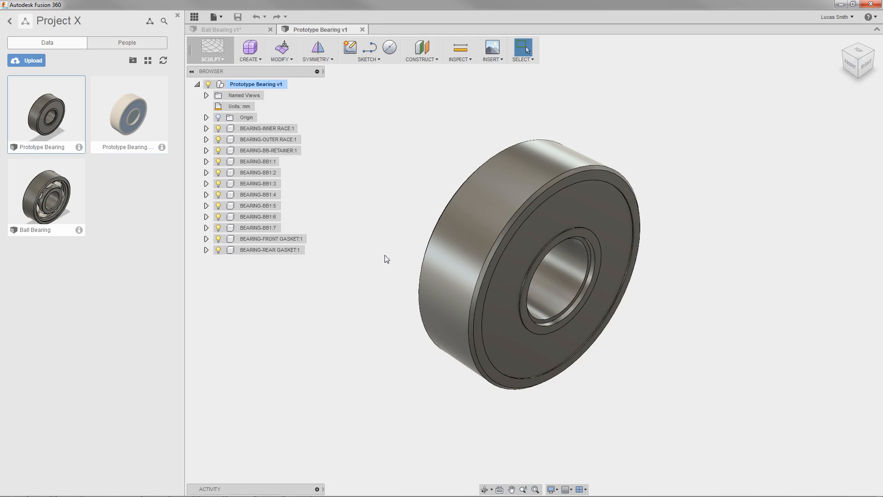